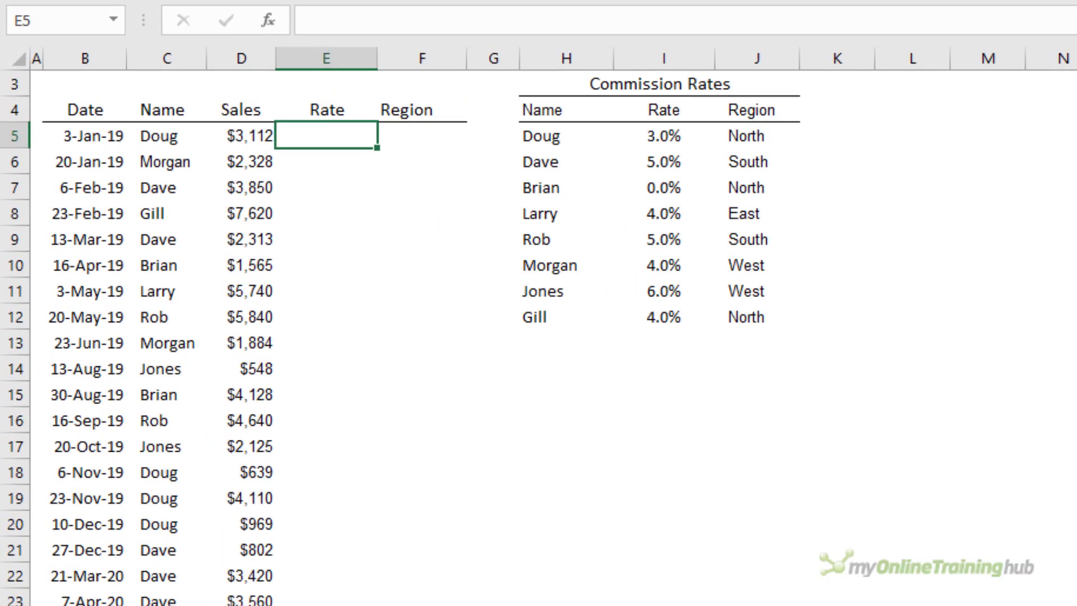
- Start =VLOOKUP( in E5 with Doug's name cell C5 as the lookup value
{"action": "type", "text": "=vl"}
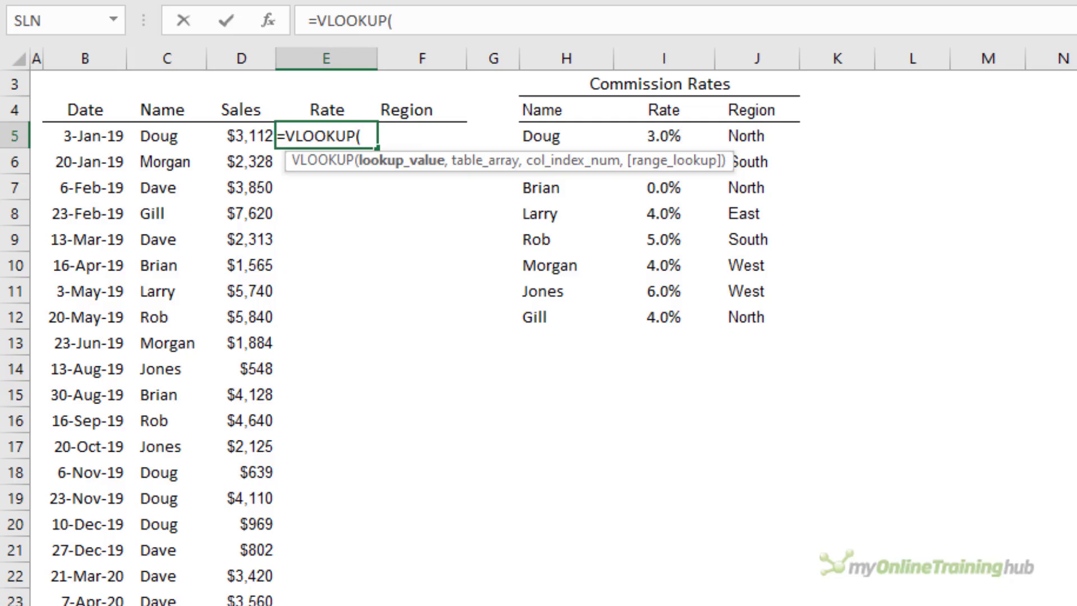
{"action": "type", "text": "\"Doug"}
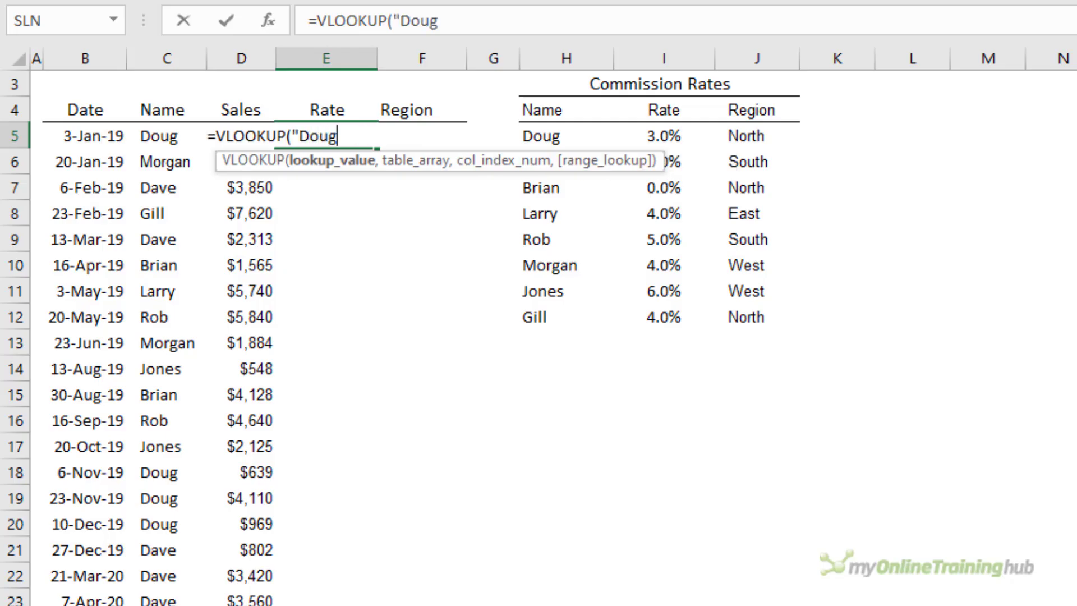
{"action": "type", "text": "\""}
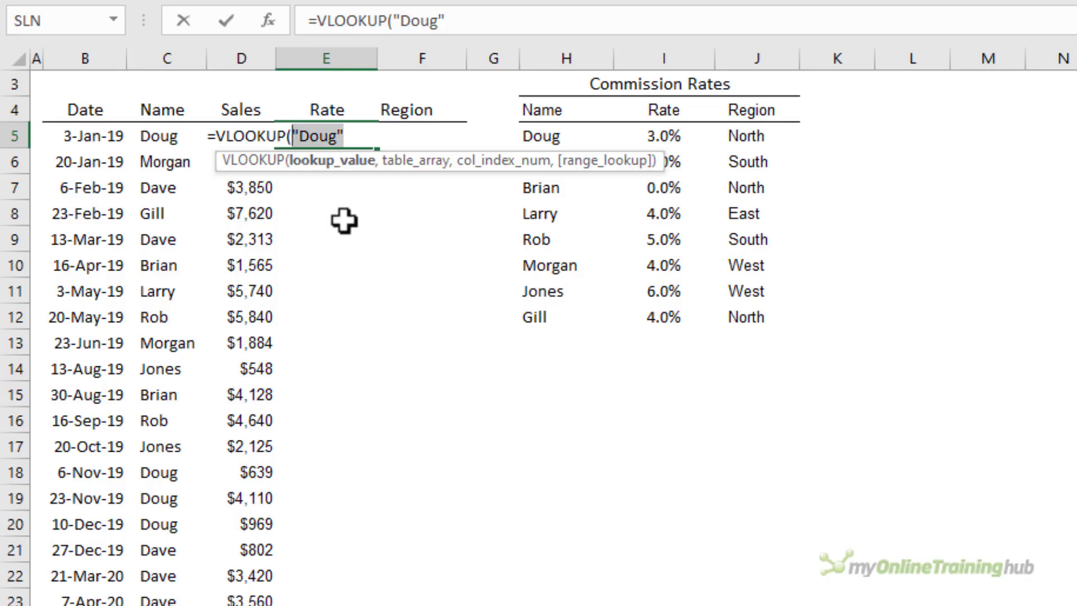
{"action": "left_click", "coordinate": [164, 136]}
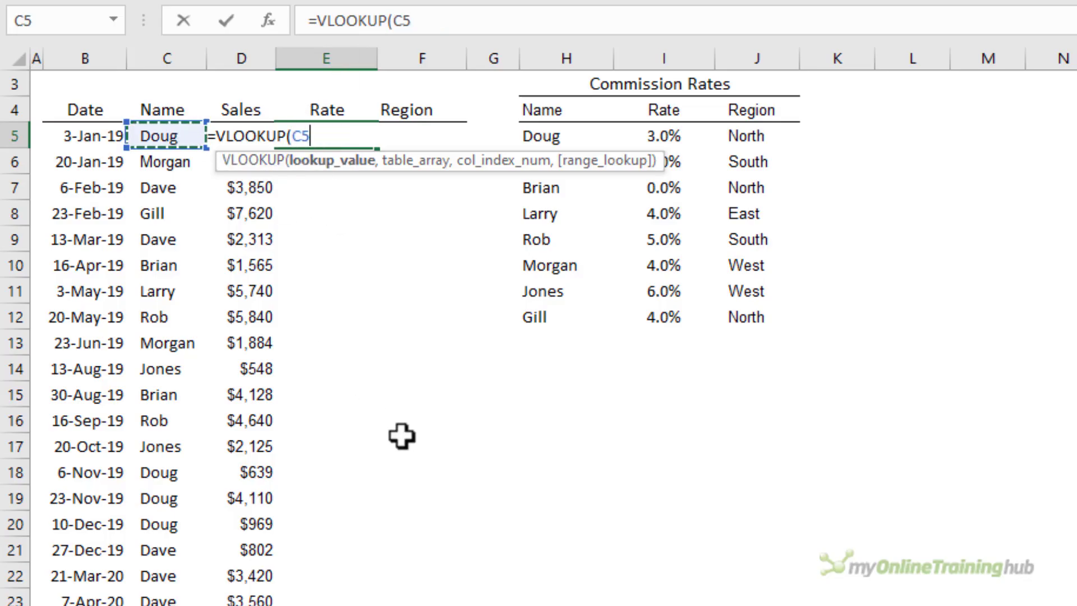
{"action": "type", "text": ","}
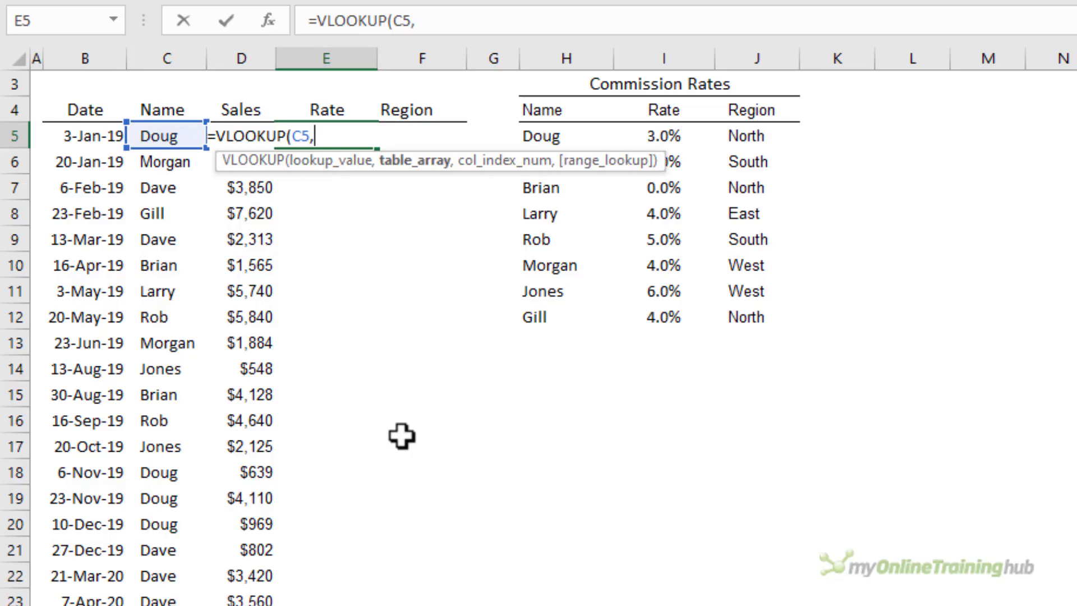
{"action": "mouse_move", "coordinate": [405, 430]}
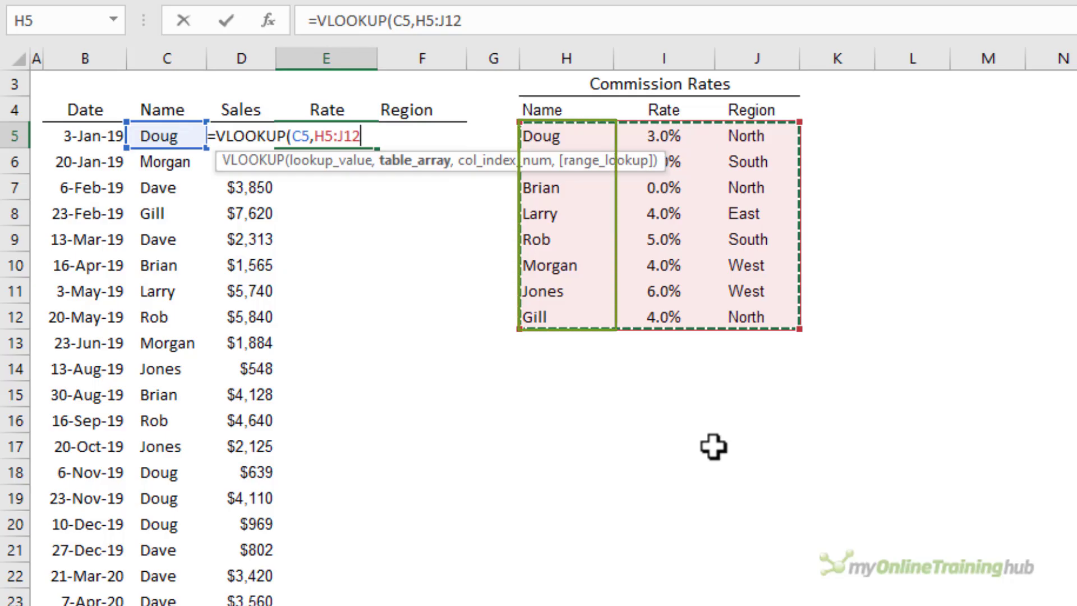
- Lock H5:J12 as absolute, add column 2 and exact match, and fill the Rate column
{"action": "key", "text": "f4"}
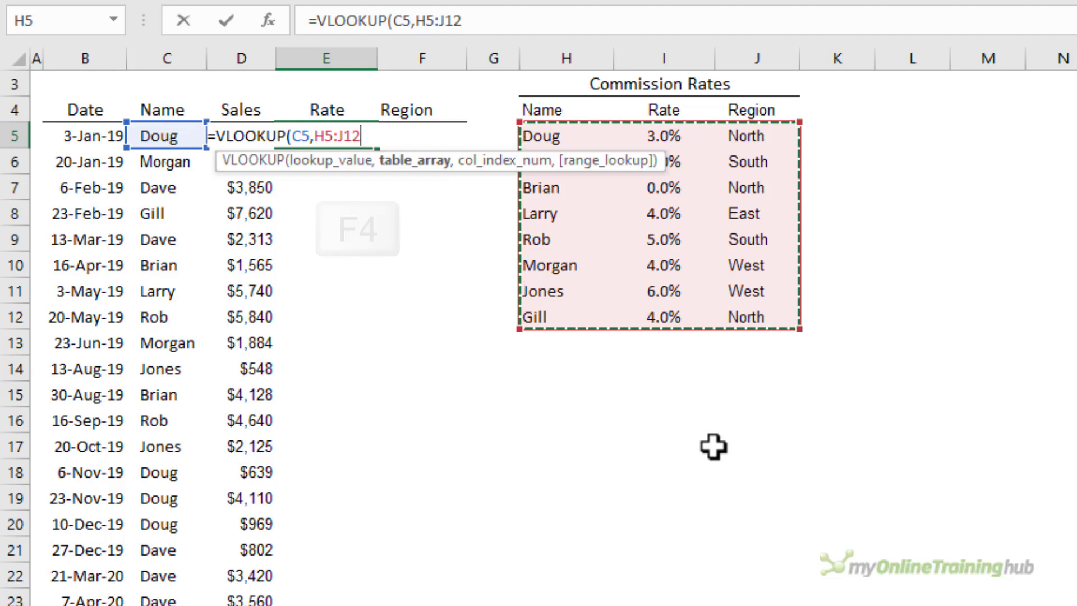
{"action": "key", "text": "f4"}
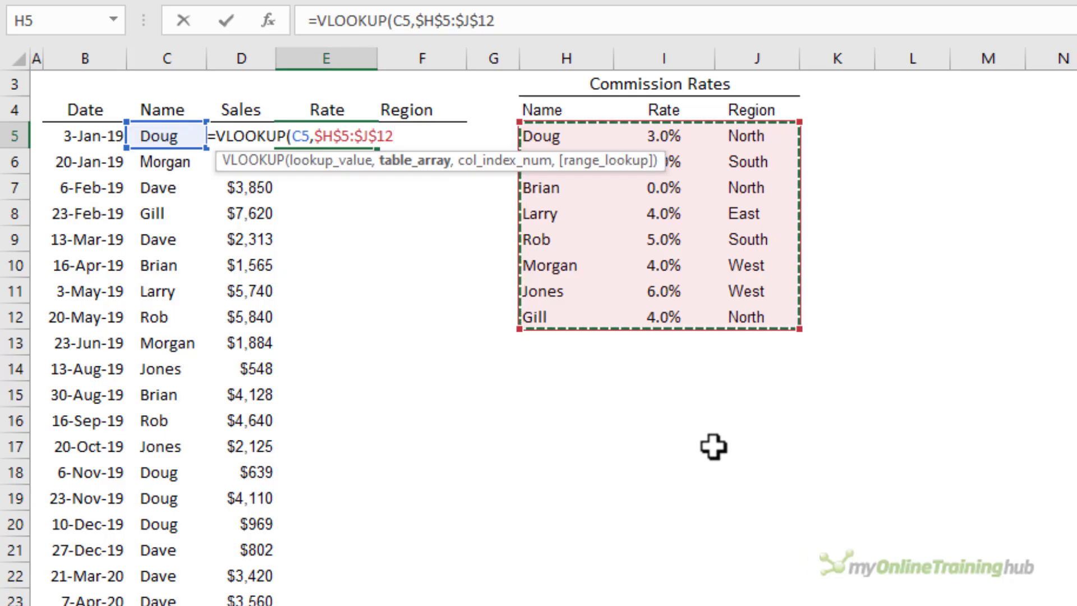
{"action": "type", "text": ","}
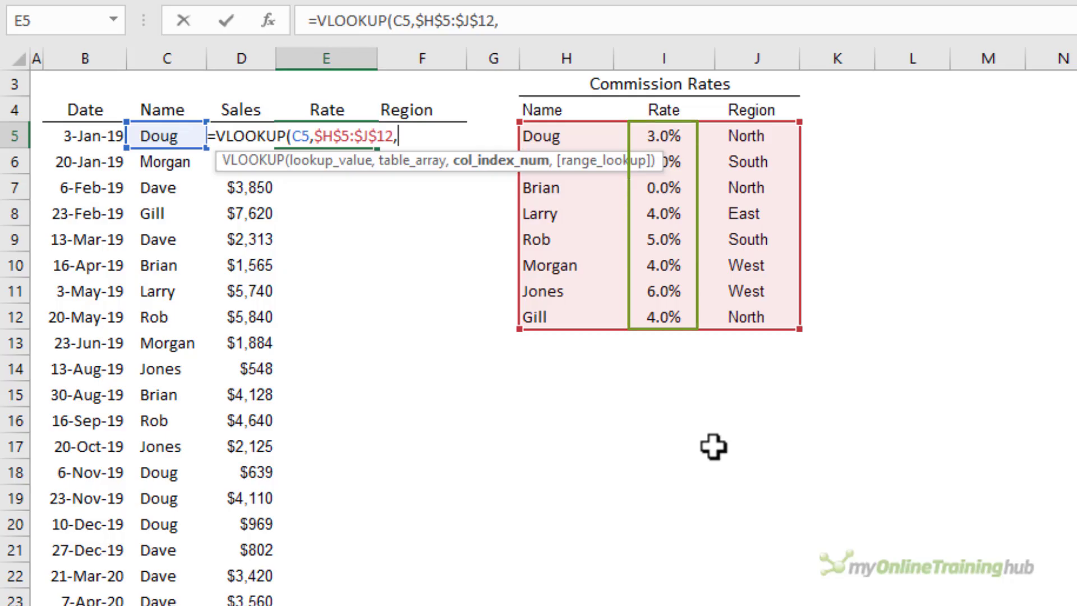
{"action": "type", "text": "2"}
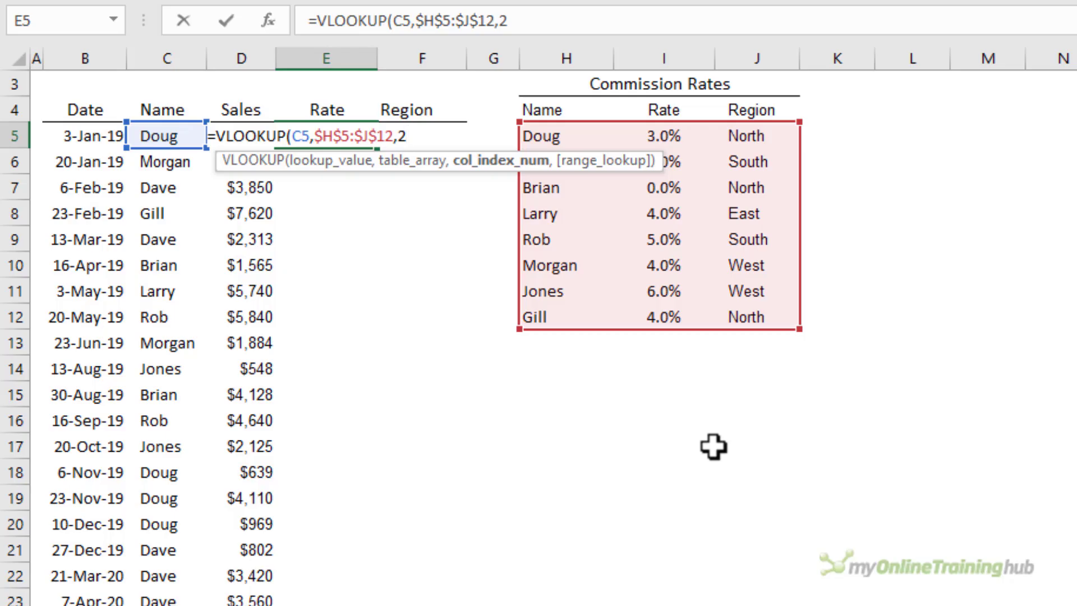
{"action": "type", "text": ",FALSE)"}
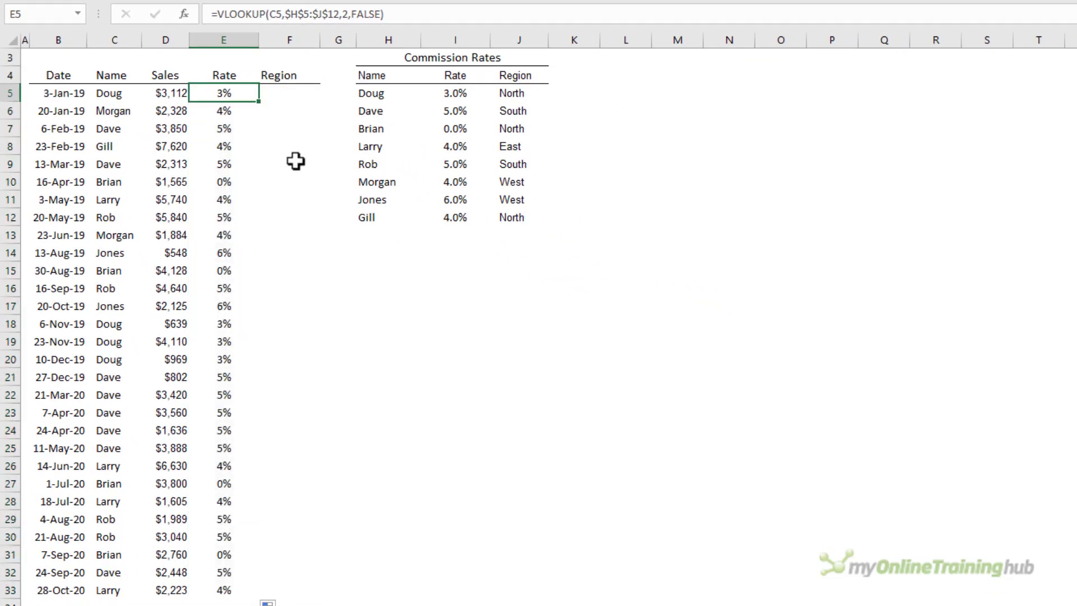
- Change Doug's commission rate in I5 to 6%
{"action": "left_click", "coordinate": [455, 93]}
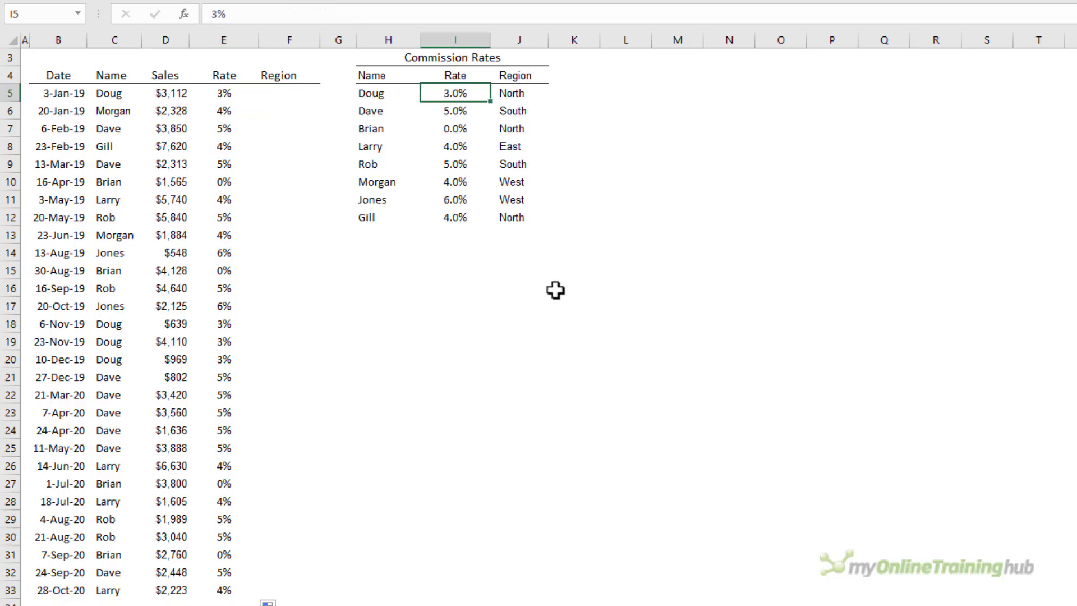
{"action": "type", "text": "6%"}
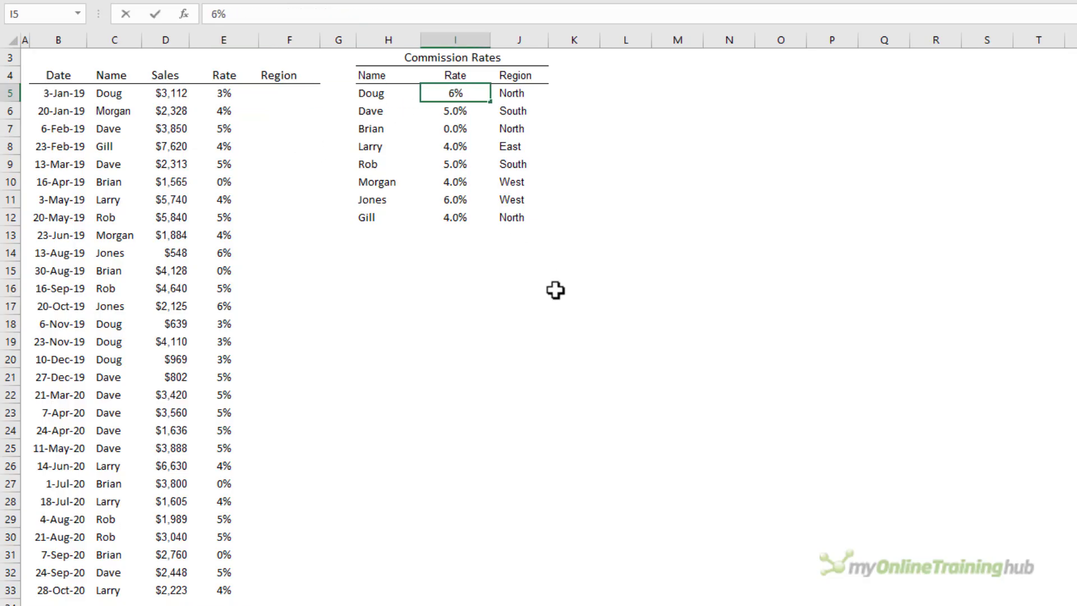
{"action": "key", "text": "enter"}
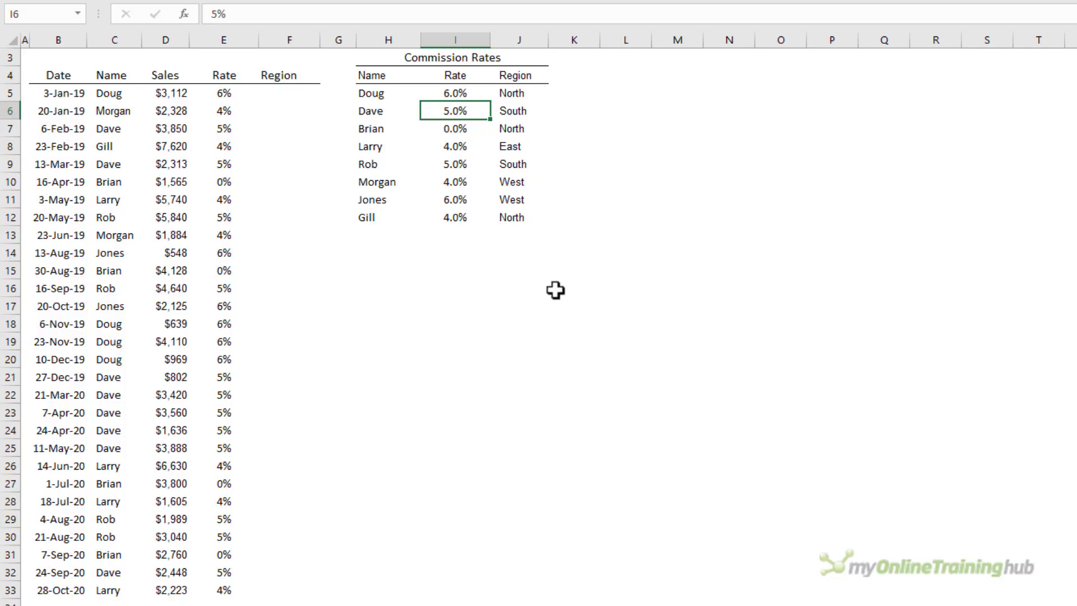
- Check the E5 formula =VLOOKUP(C5,$H$5:$J$12,2,FALSE) and Doug's region in J5
{"action": "left_click", "coordinate": [223, 93]}
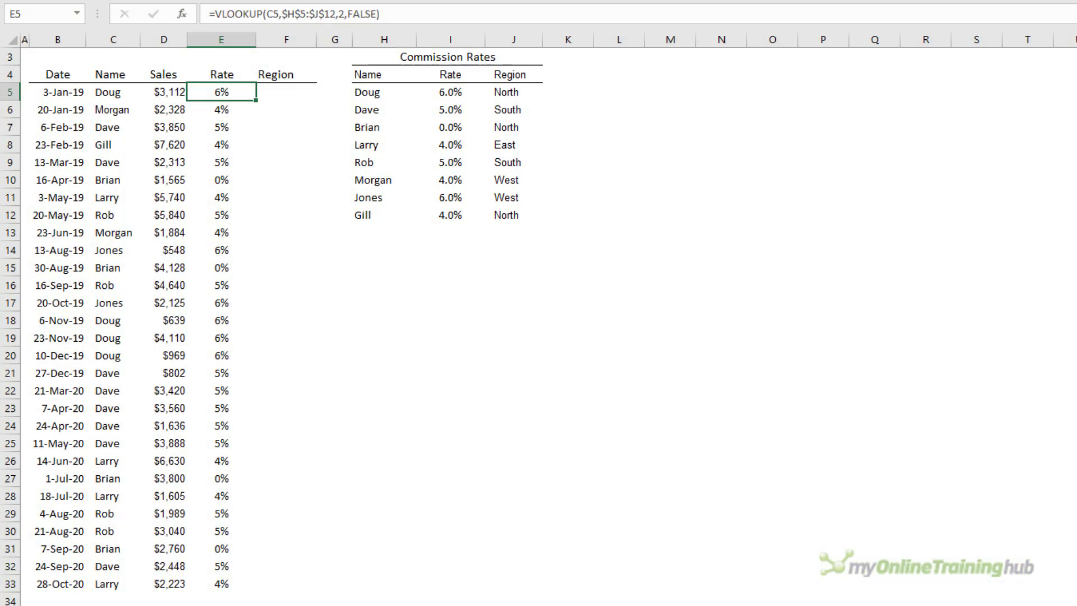
{"action": "left_click", "coordinate": [286, 91]}
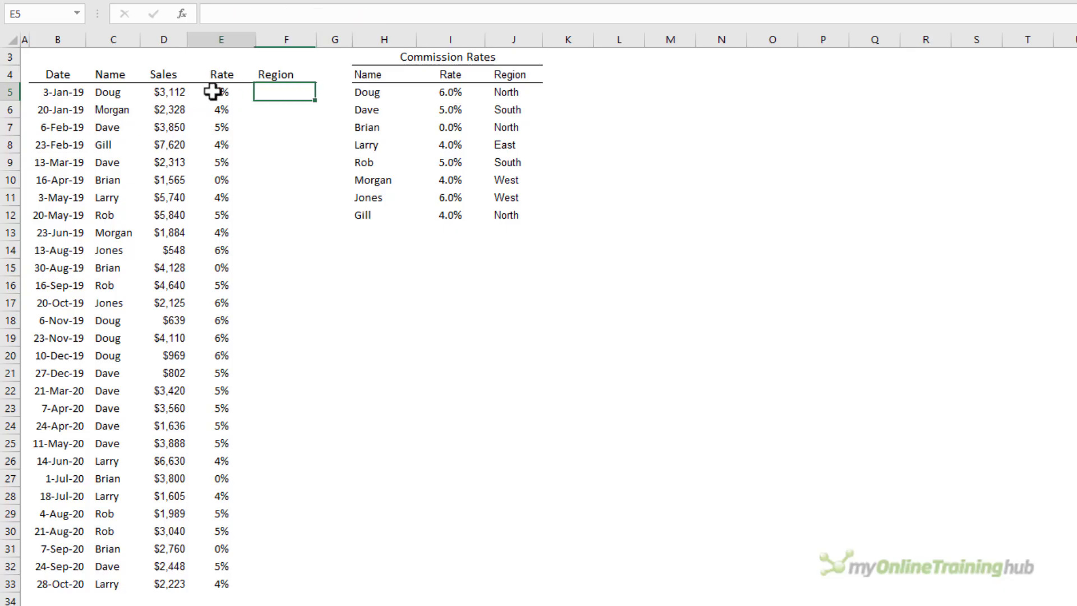
{"action": "type", "text": "=VLOOKUP(C5,$H$5:$J$12,2,FALSE)"}
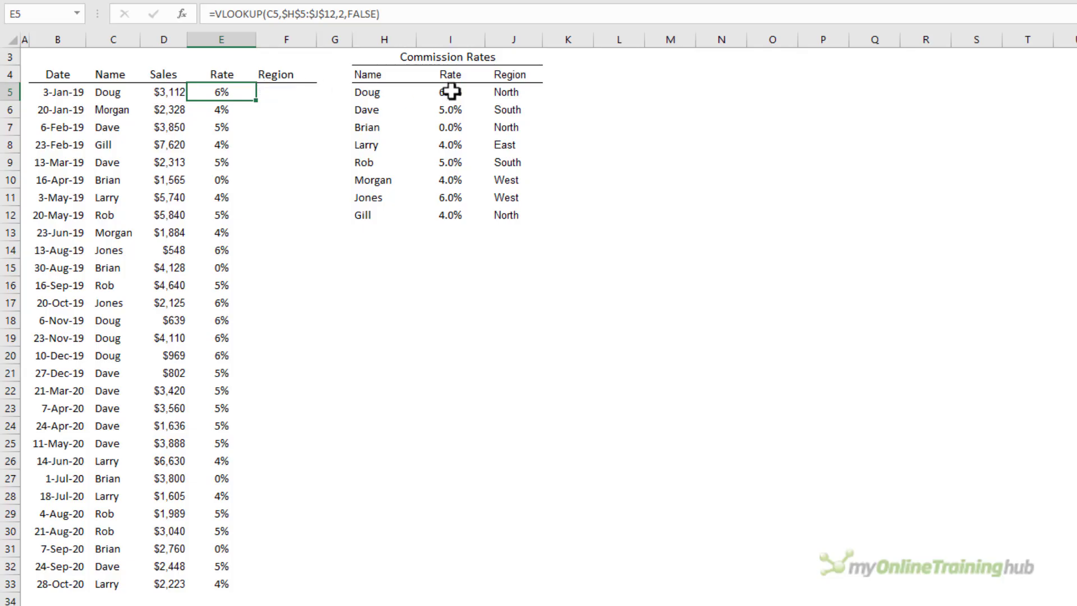
{"action": "left_click", "coordinate": [514, 91]}
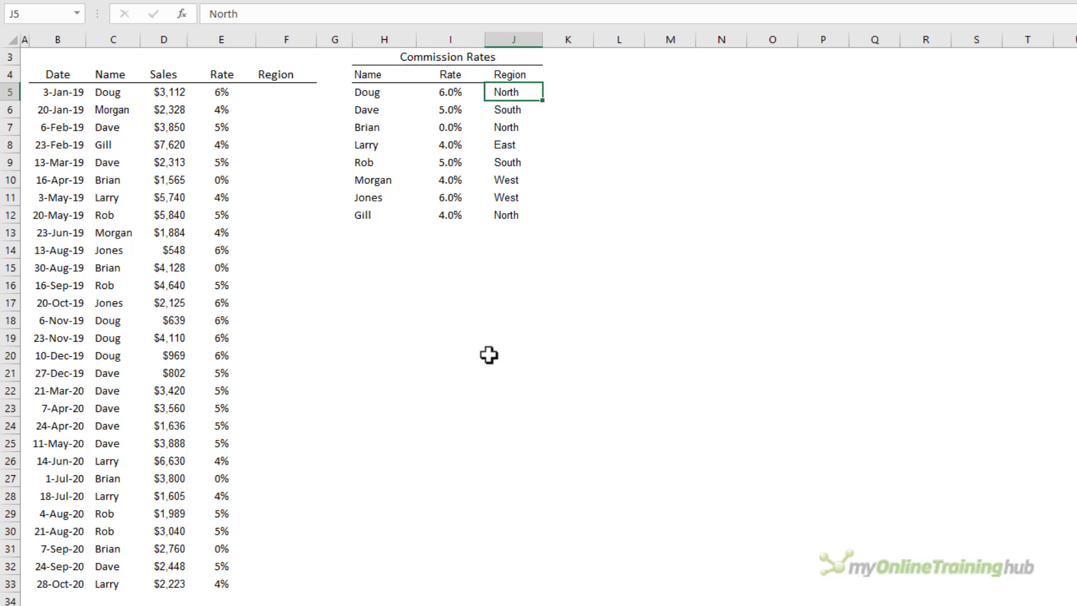
{"action": "left_click", "coordinate": [221, 91]}
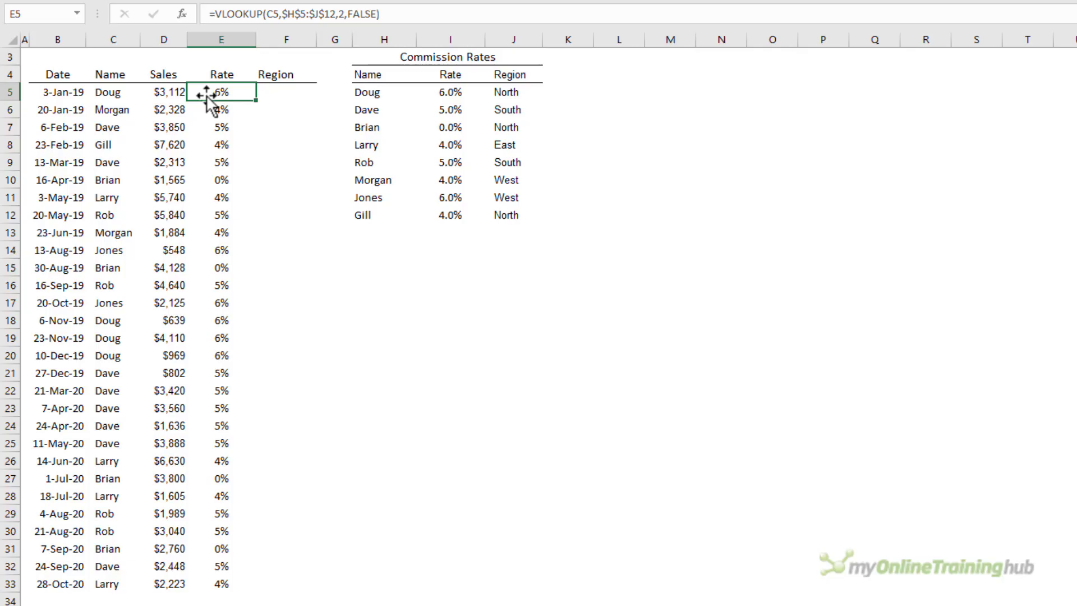
- Clear column E and restart the VLOOKUP in E5 with column-locked $C5
{"action": "left_click_drag", "start_coordinate": [221, 91], "coordinate": [221, 584]}
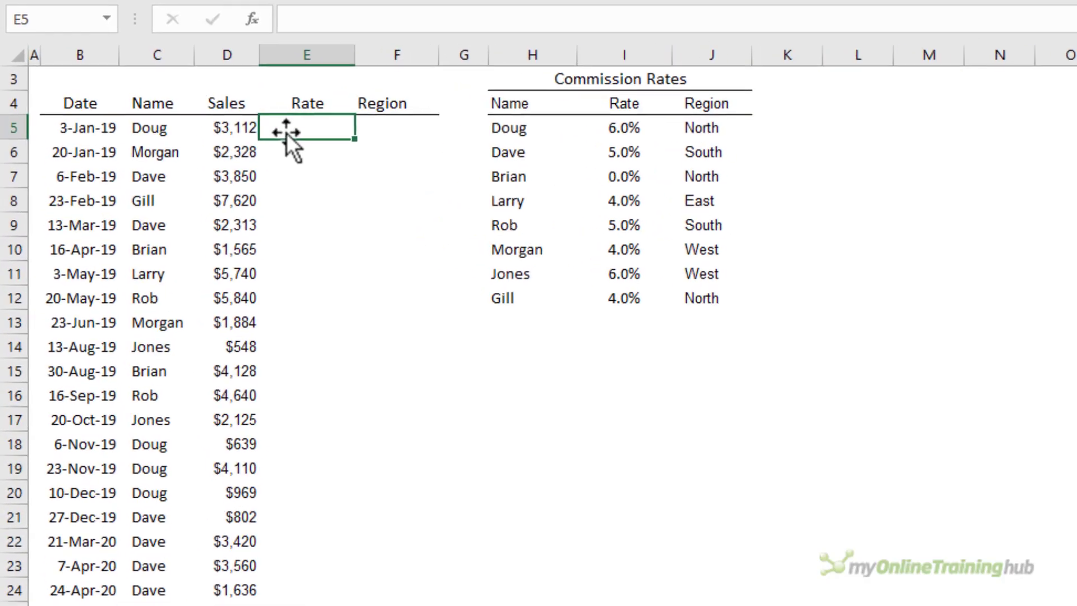
{"action": "type", "text": "=VLOOKUP("}
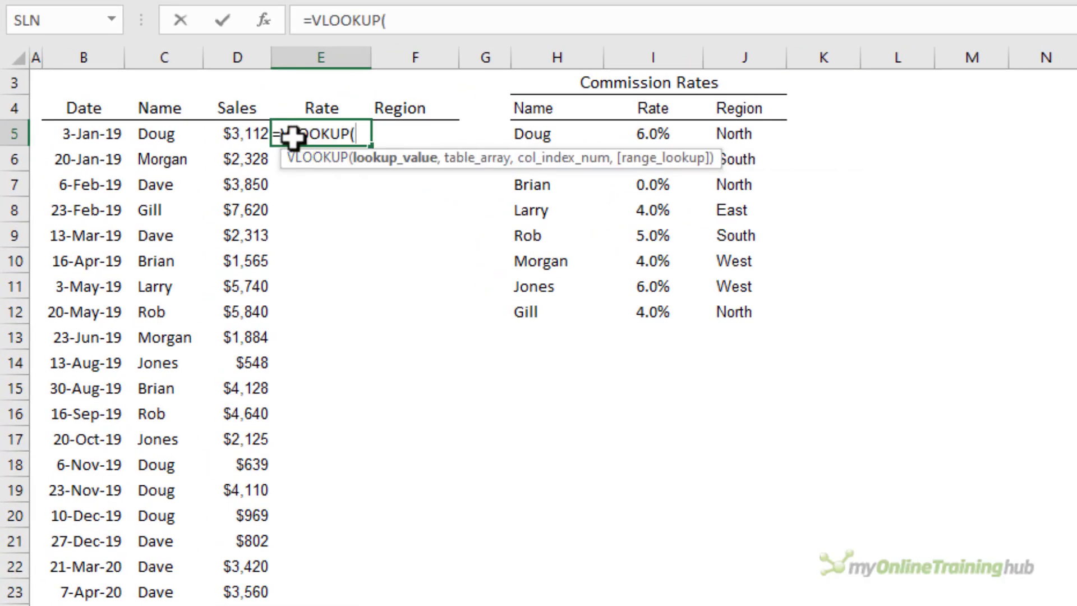
{"action": "left_click", "coordinate": [162, 134]}
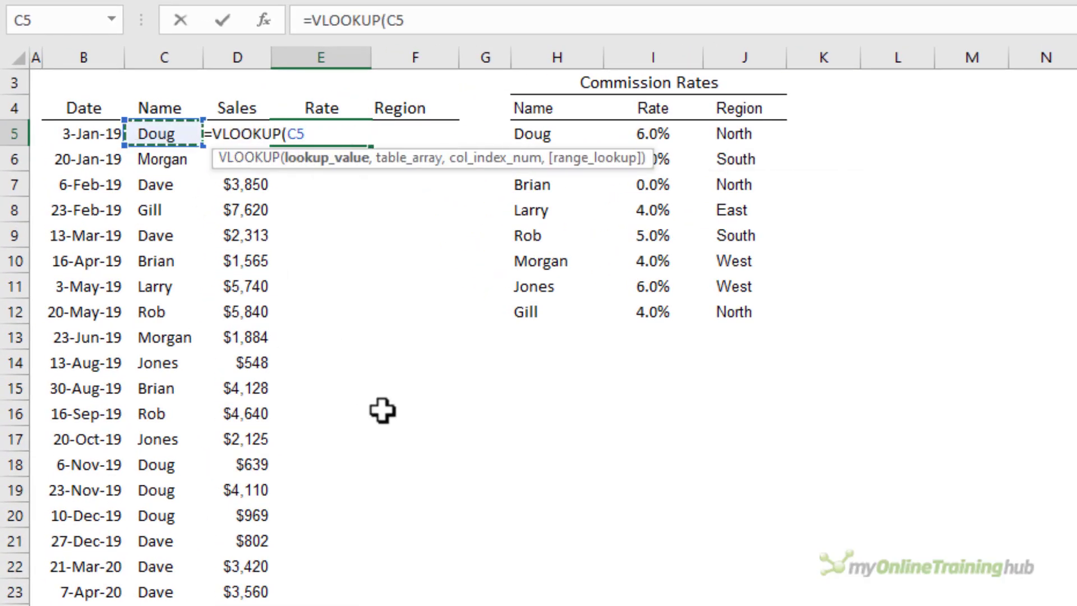
{"action": "key", "text": "f4"}
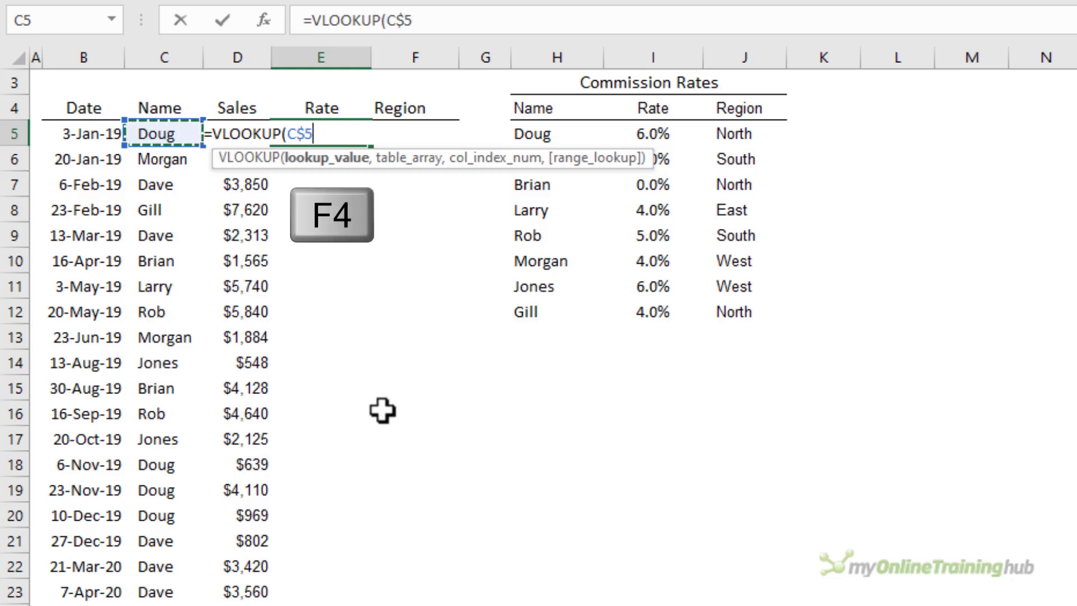
{"action": "key", "text": "f4"}
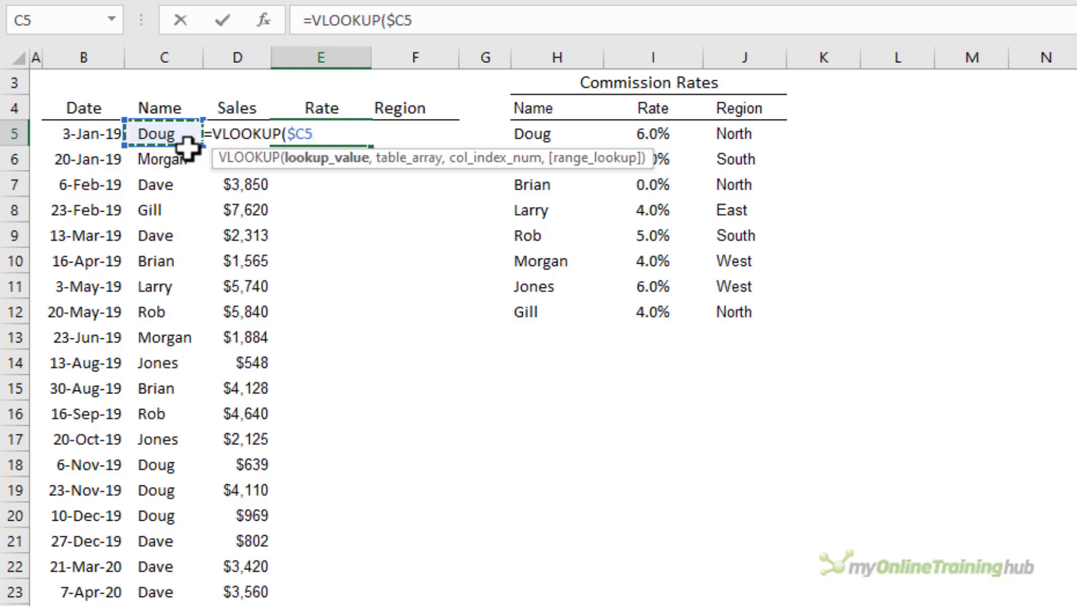
{"action": "mouse_move", "coordinate": [402, 130]}
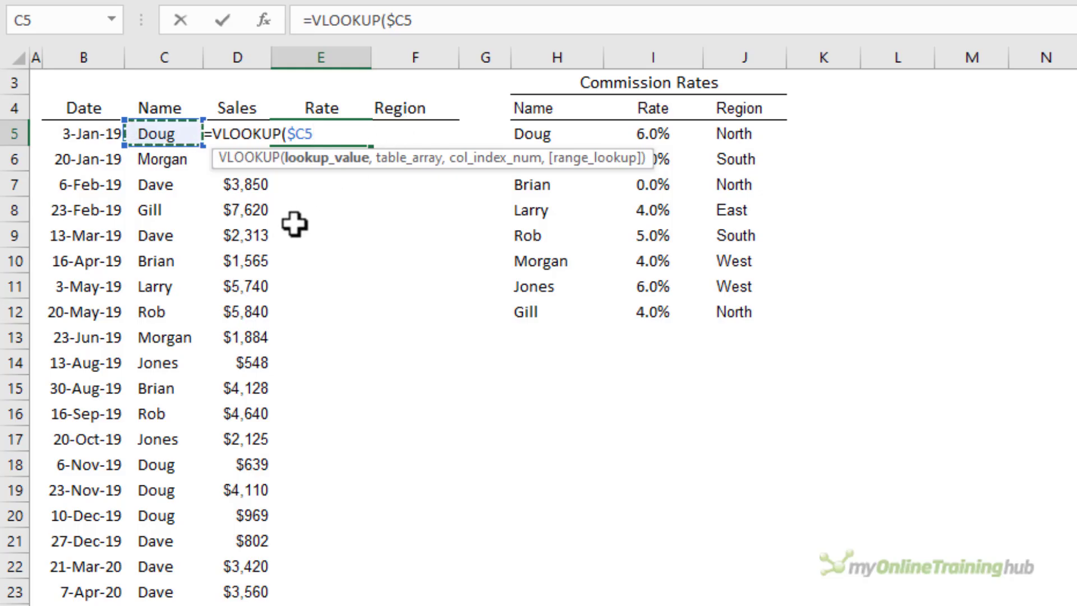
- Add the locked $H$5:$J$12 range and begin a COLUMNS column number
{"action": "type", "text": ",H5:J12"}
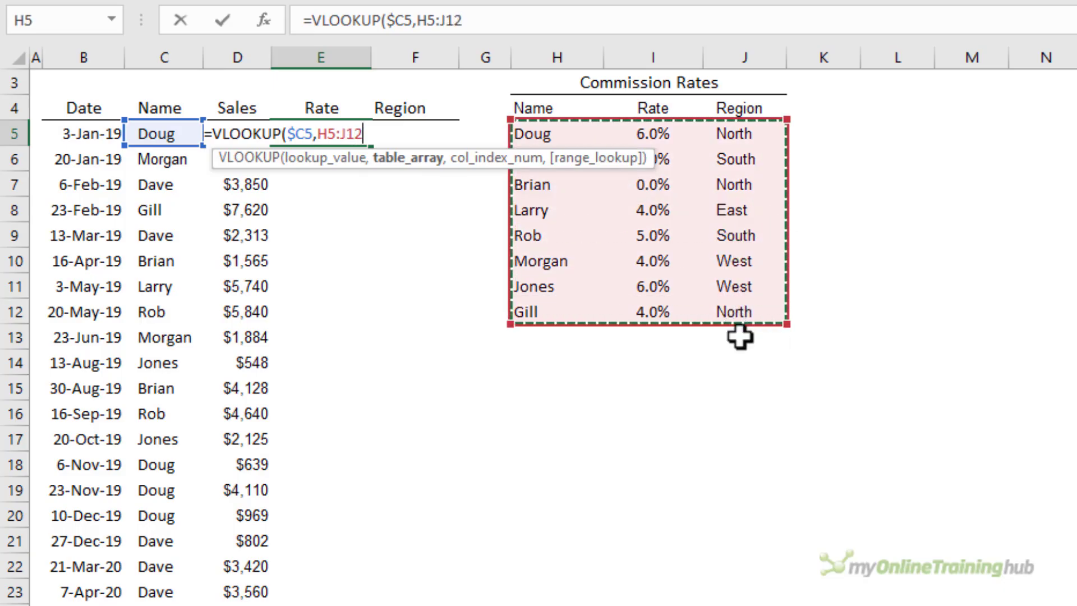
{"action": "key", "text": "f4"}
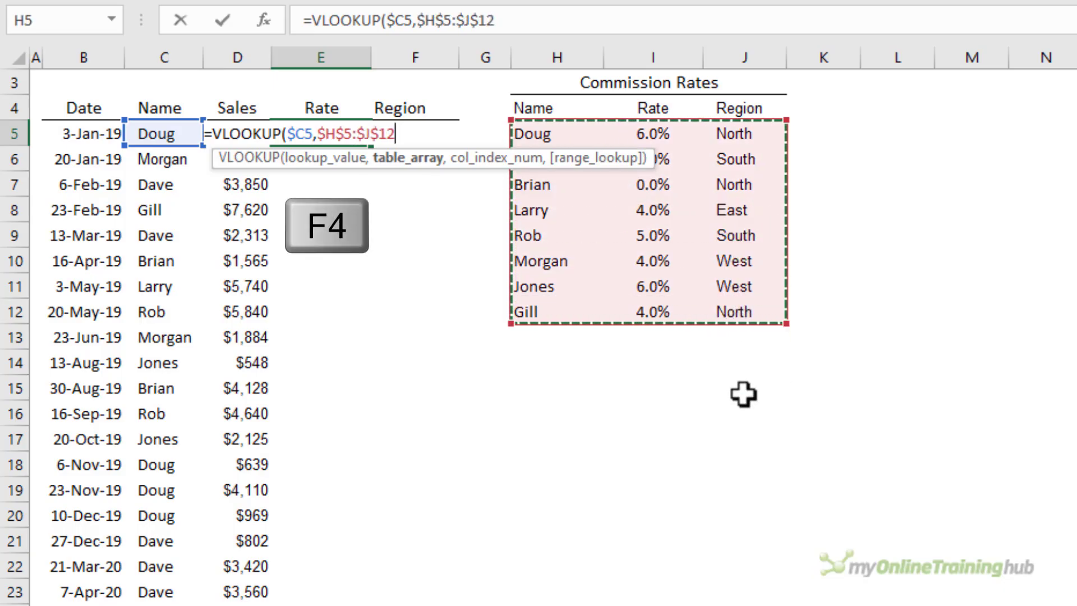
{"action": "type", "text": ","}
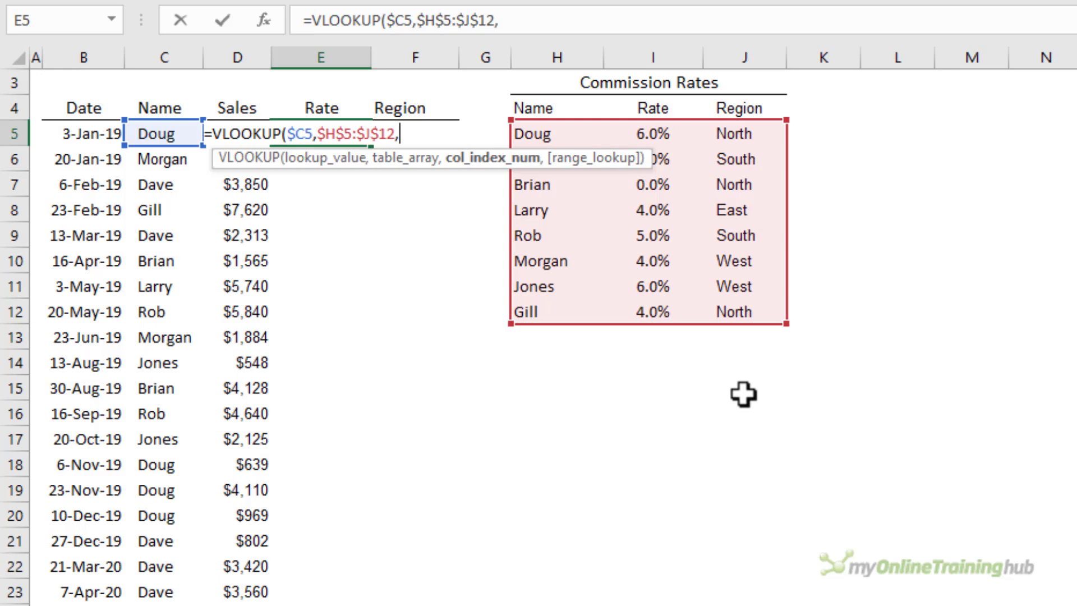
{"action": "type", "text": "colu"}
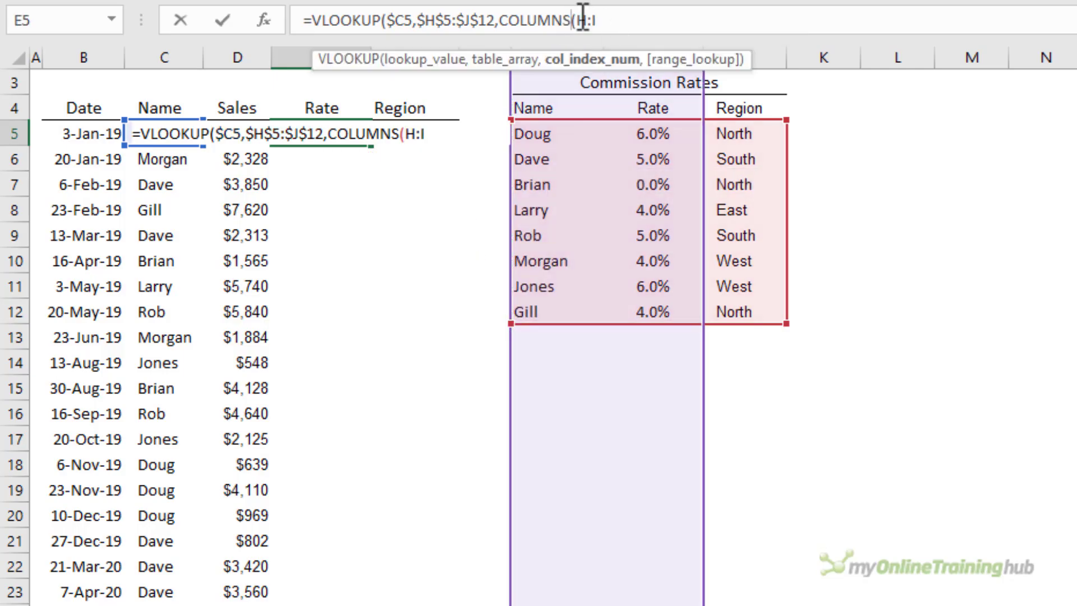
- Finish E5 as =VLOOKUP($C5,$H$5:$J$12,COLUMNS($H:I),0), checking COLUMNS with F9
{"action": "type", "text": "$"}
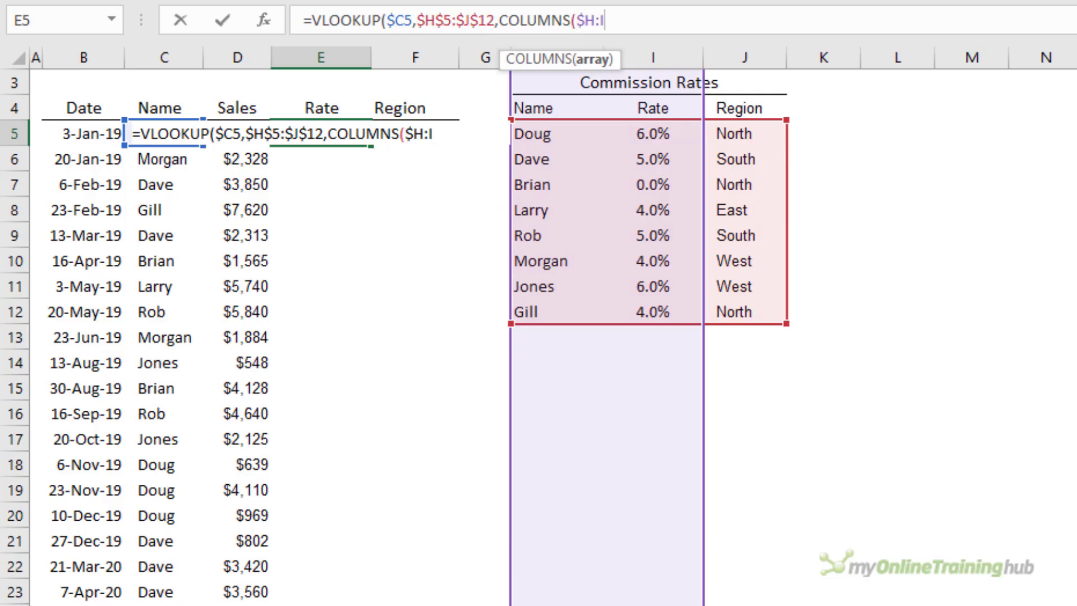
{"action": "type", "text": ")"}
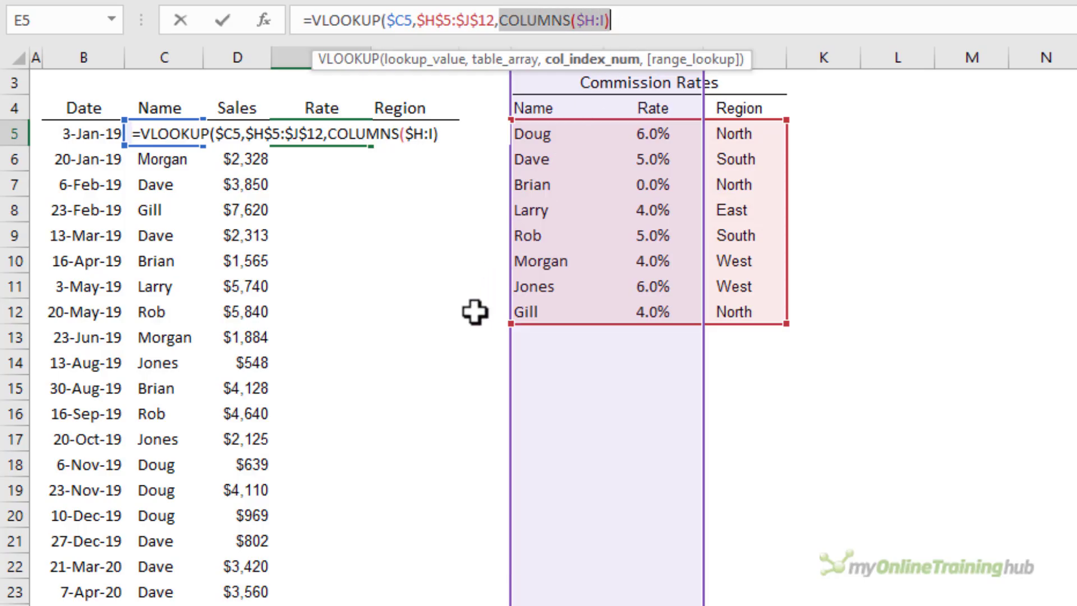
{"action": "key", "text": "F9"}
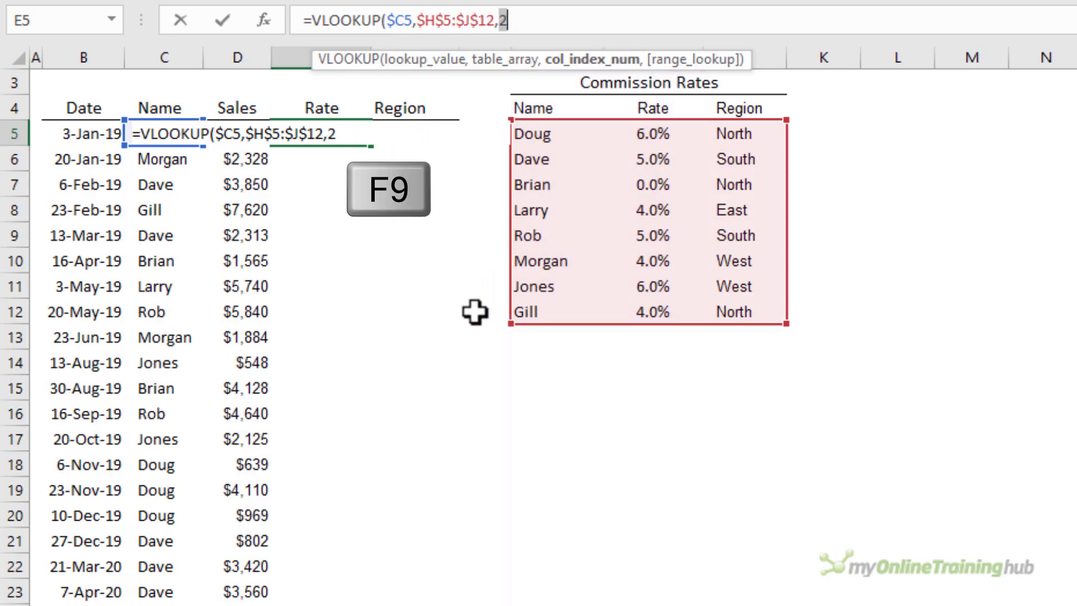
{"action": "key", "text": "ctrl+z"}
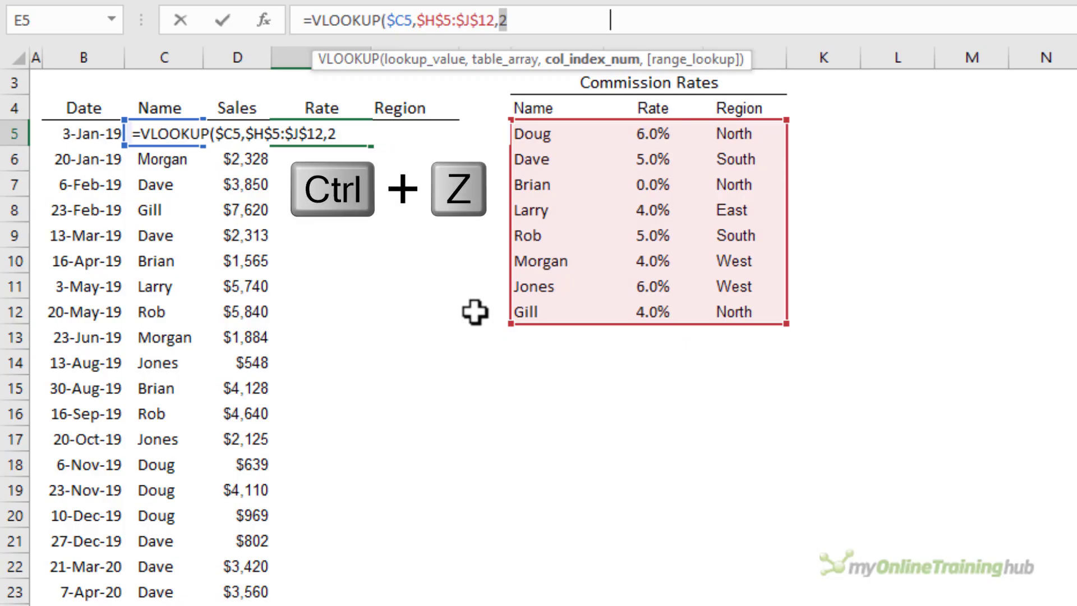
{"action": "type", "text": "COLUMNS($H:I),"}
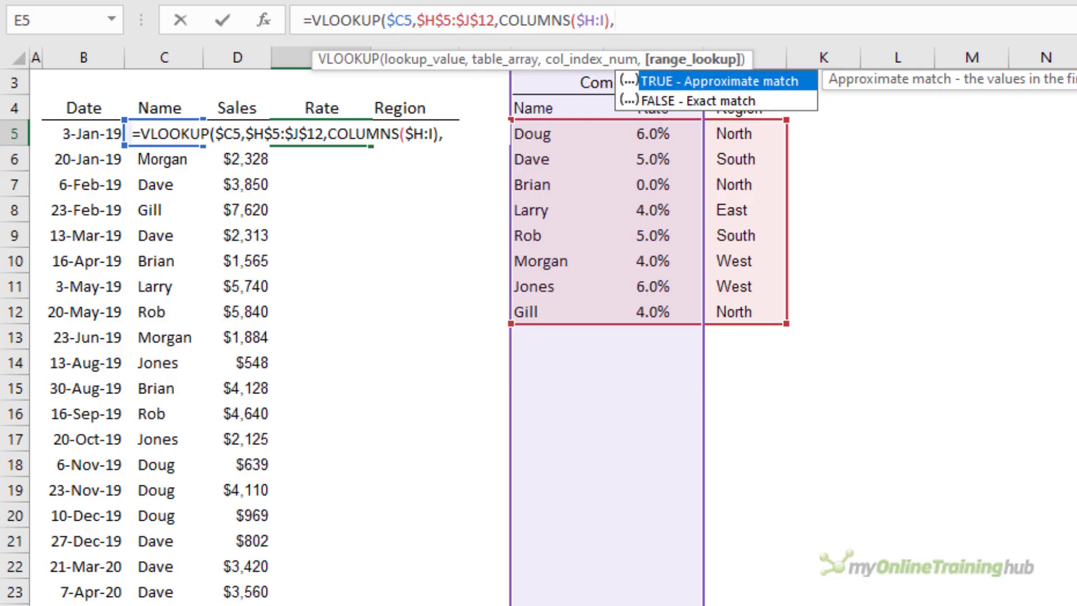
{"action": "type", "text": "0"}
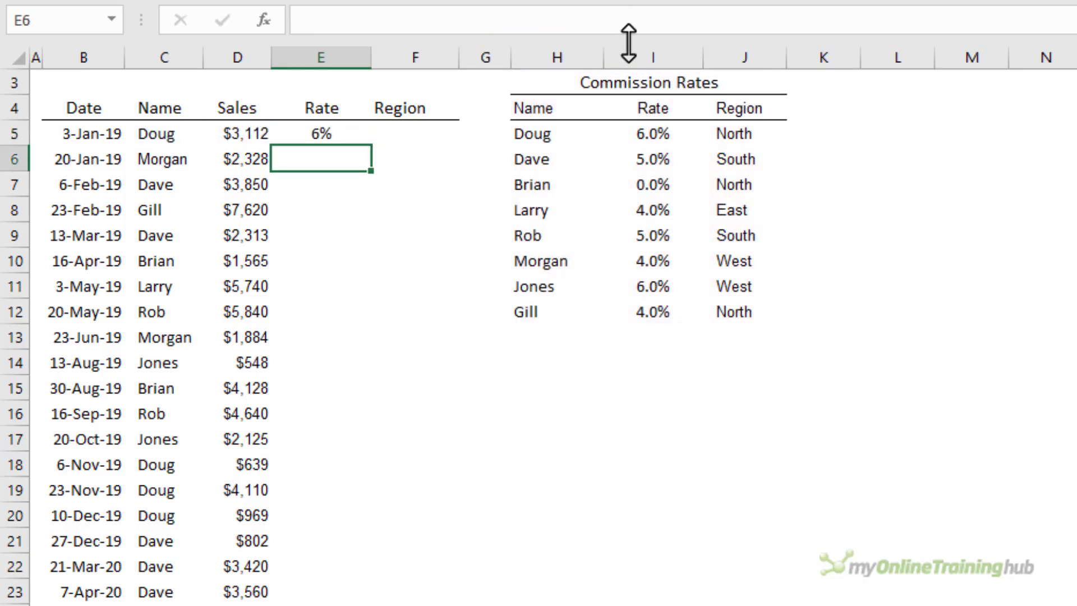
- Copy E5 to F5 and fill Rate and Region down to row 33
{"action": "left_click", "coordinate": [320, 134]}
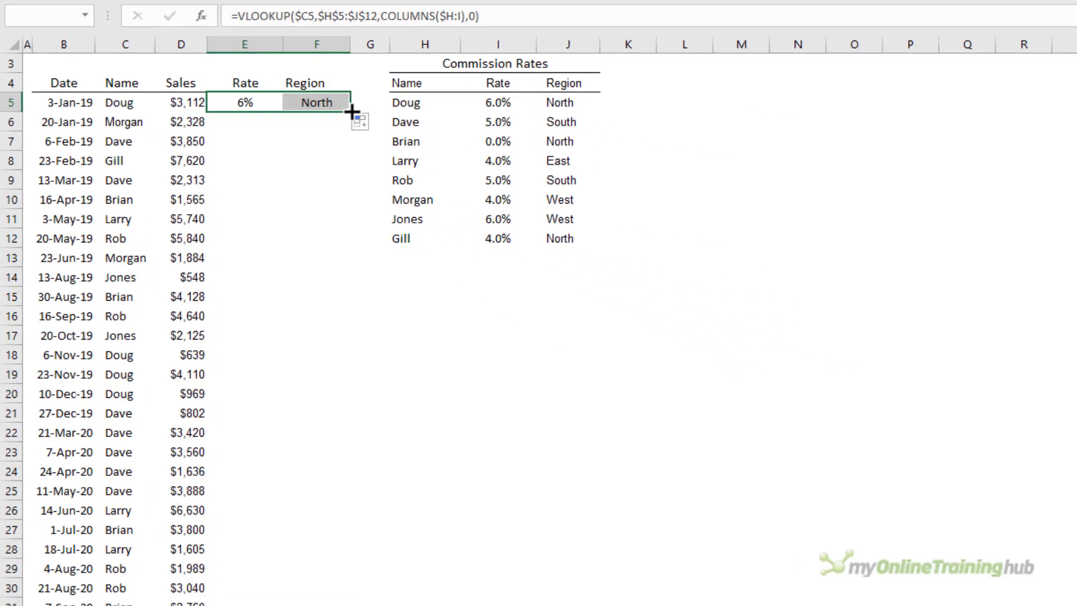
{"action": "double_click", "coordinate": [356, 112]}
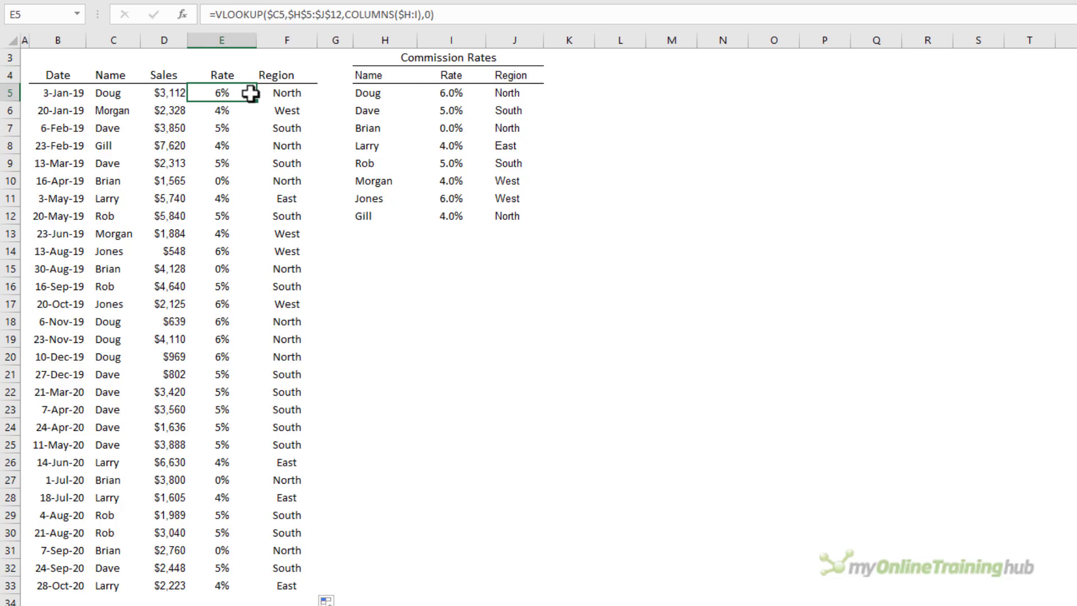
{"action": "left_click", "coordinate": [221, 74]}
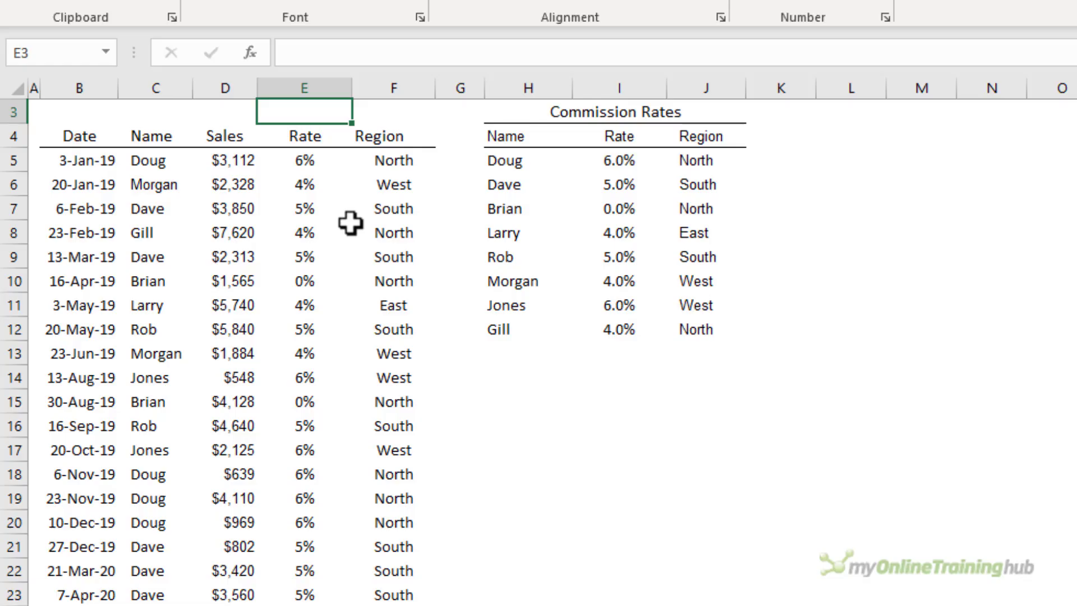
- Start =MATCH( in E3 with the row-locked Rate heading E$4 as lookup value
{"action": "type", "text": "=m"}
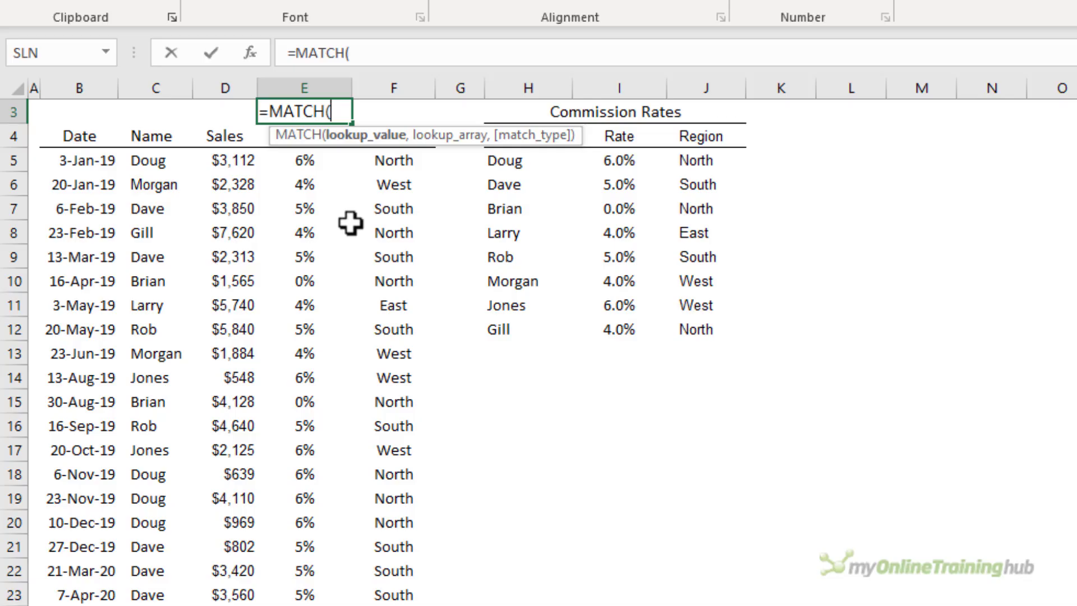
{"action": "mouse_move", "coordinate": [270, 145]}
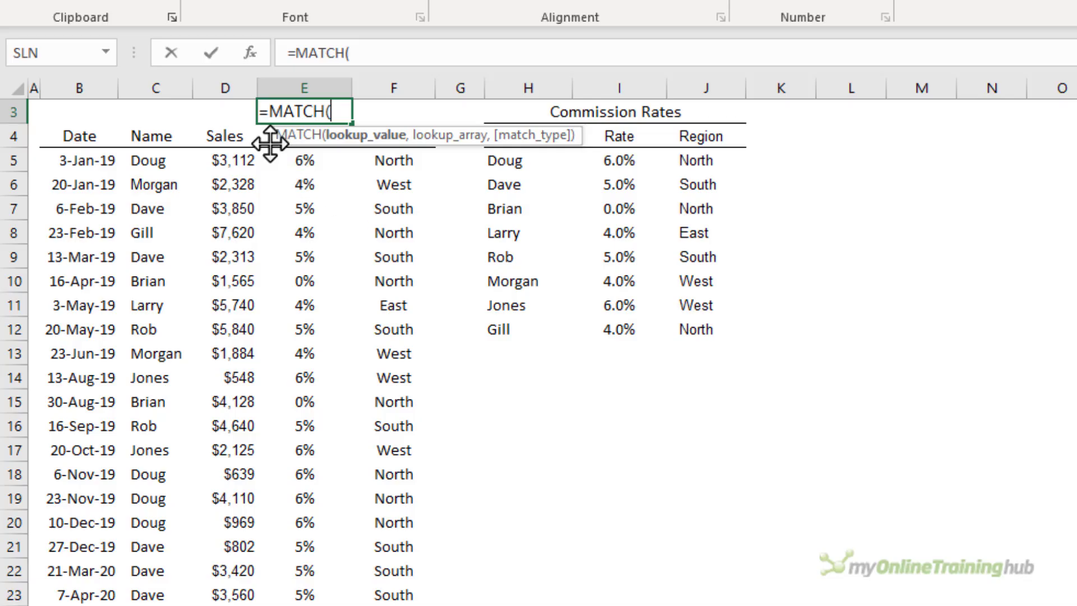
{"action": "left_click", "coordinate": [304, 136]}
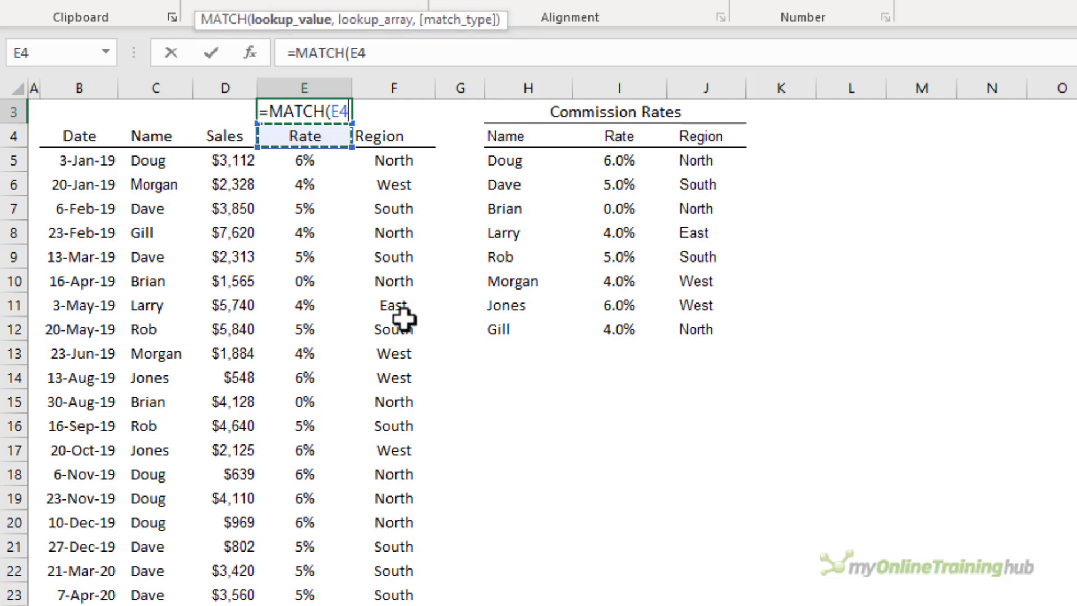
{"action": "key", "text": "f4"}
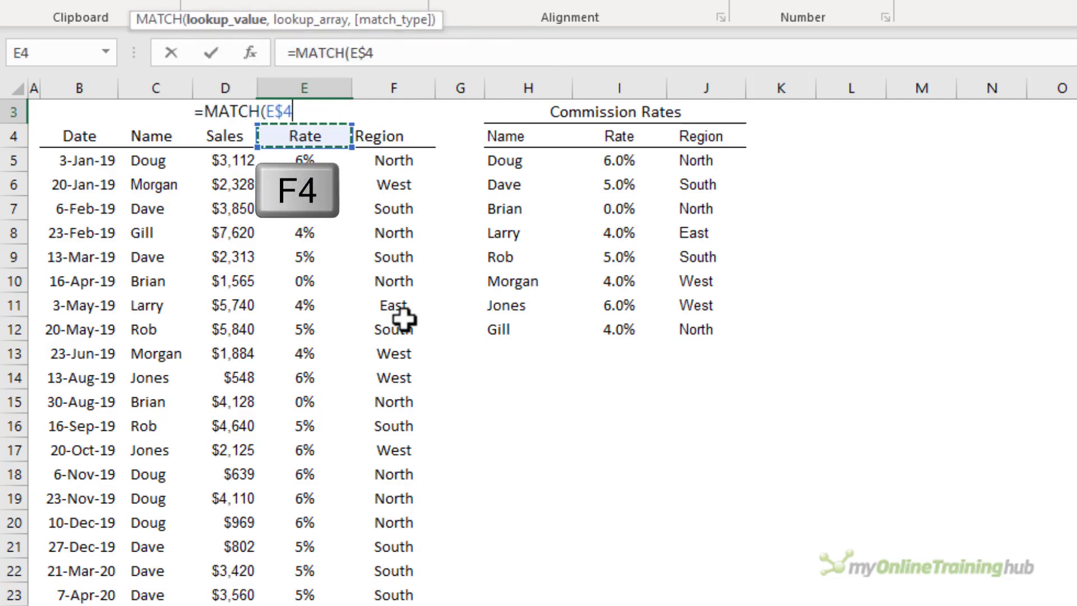
{"action": "key", "text": "f4"}
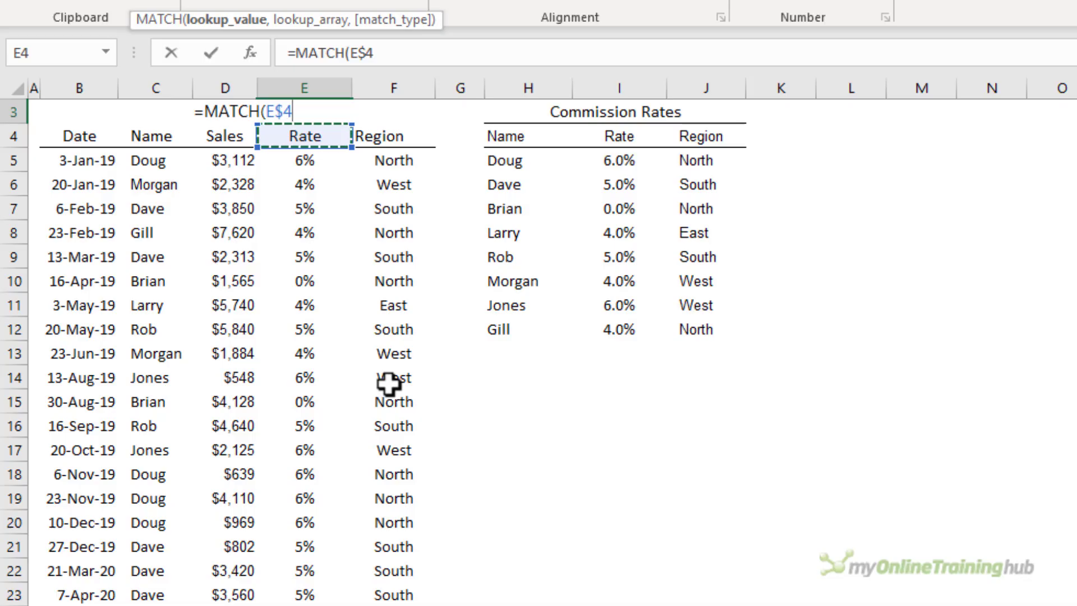
{"action": "type", "text": ",H4:J4"}
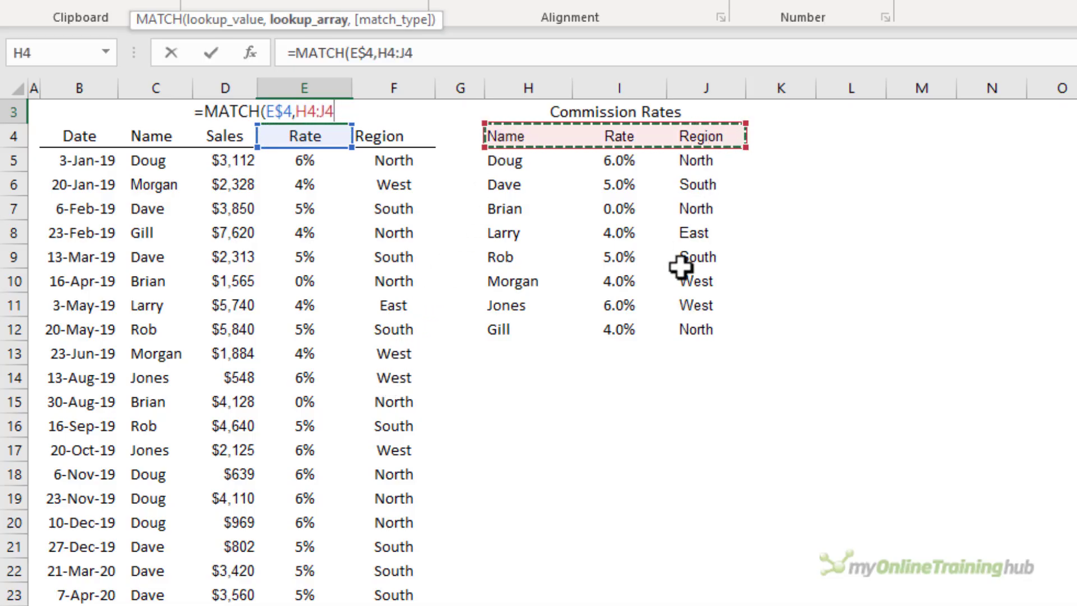
{"action": "mouse_move", "coordinate": [615, 493]}
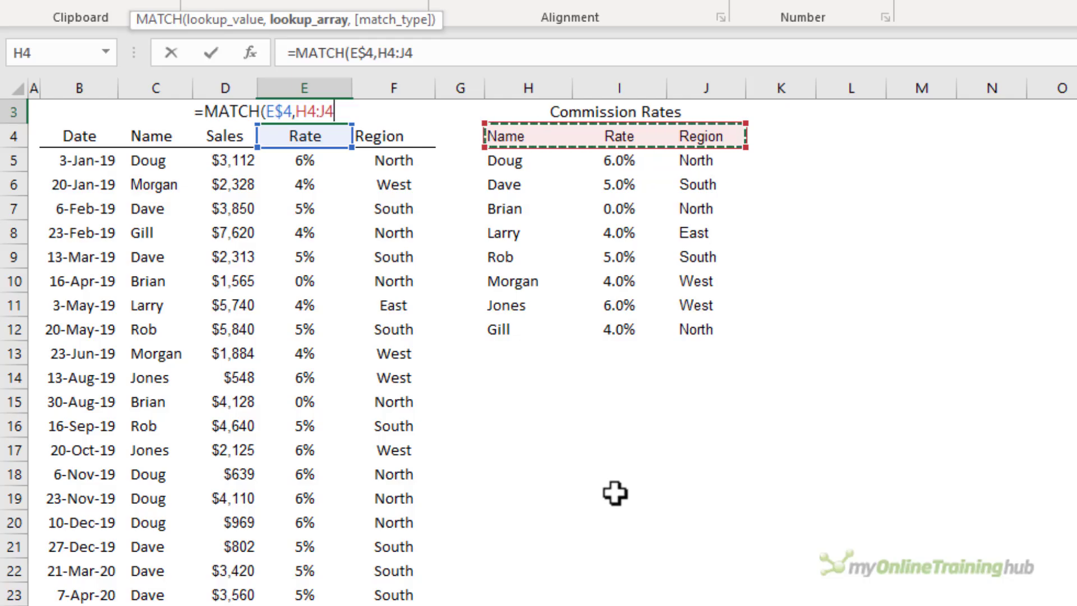
{"action": "mouse_move", "coordinate": [521, 158]}
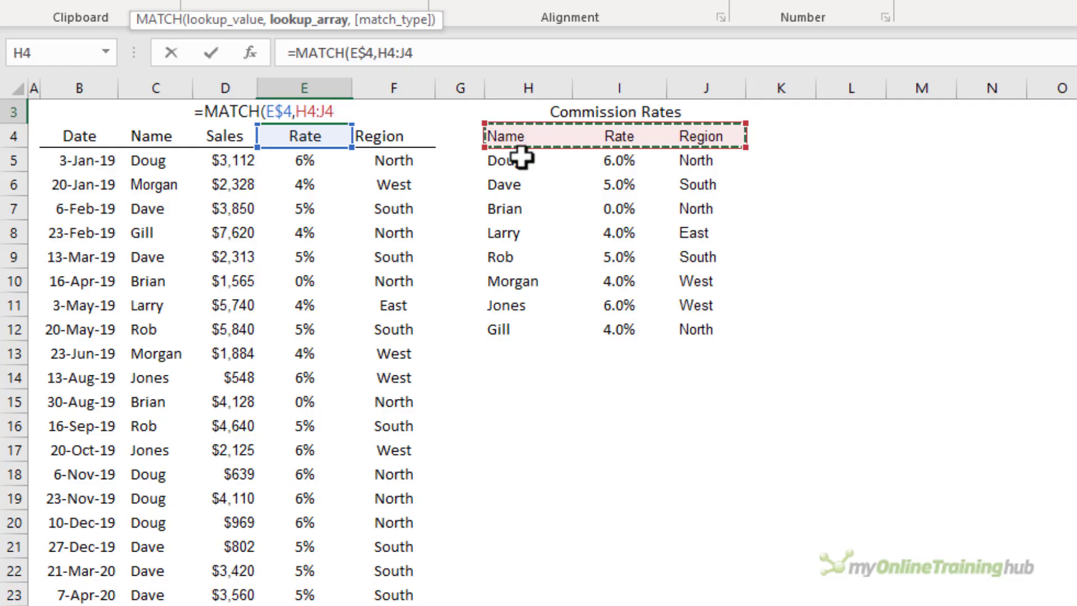
{"action": "mouse_move", "coordinate": [520, 402]}
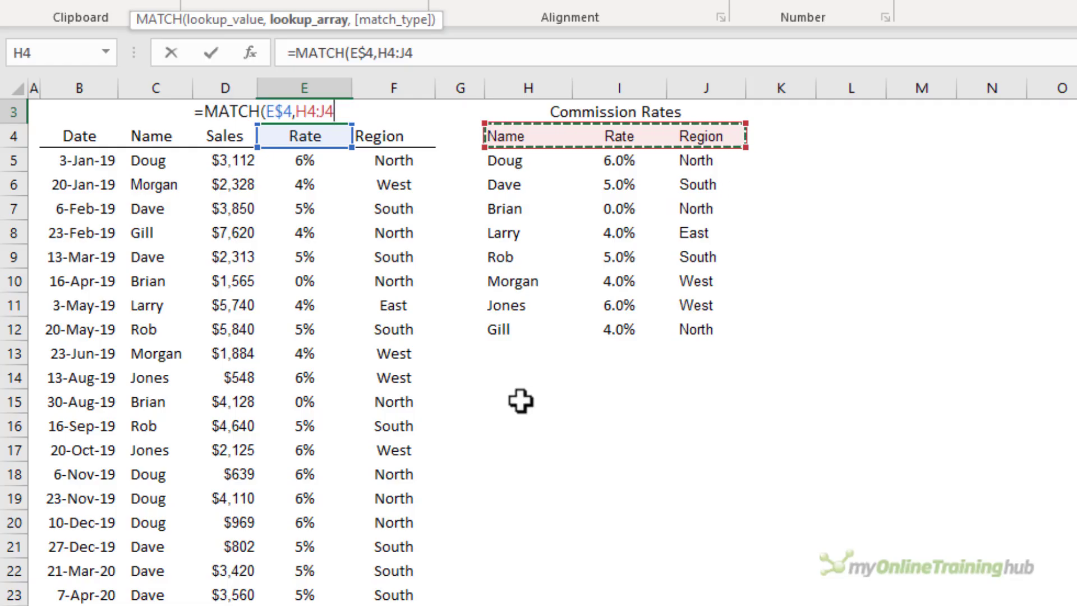
- Complete =MATCH(E$4,$H$4:$J$4,0) returning 2 and copy it across to F3
{"action": "key", "text": "f4"}
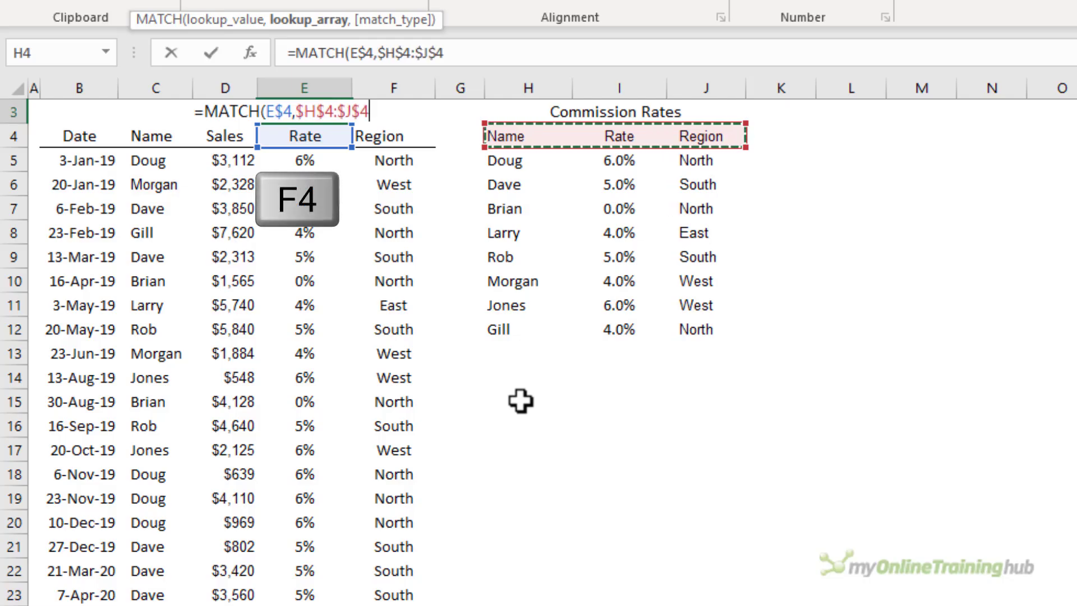
{"action": "type", "text": ",0)"}
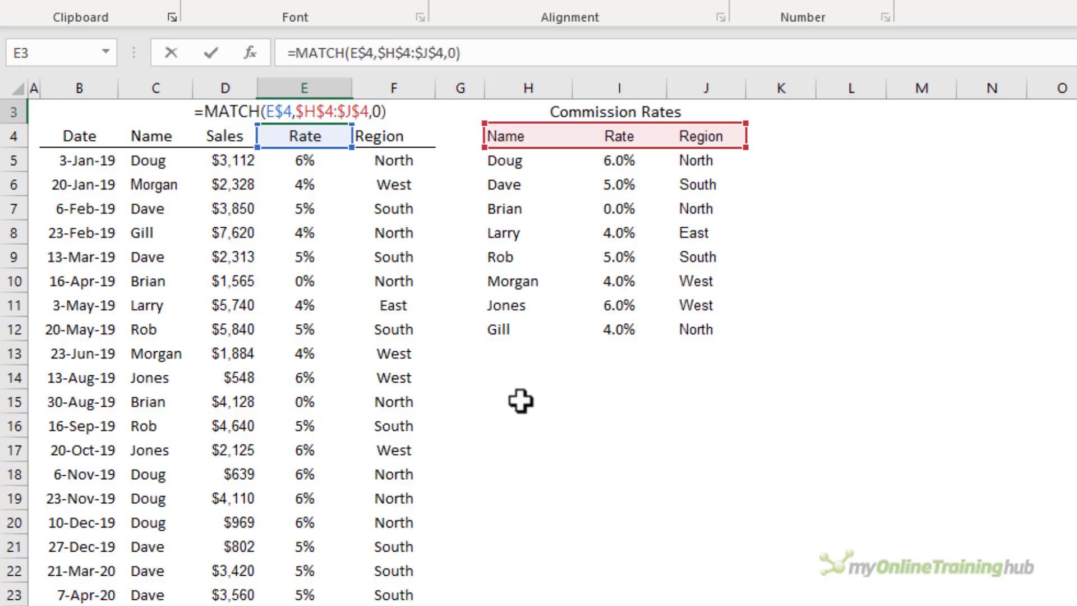
{"action": "key", "text": "Enter"}
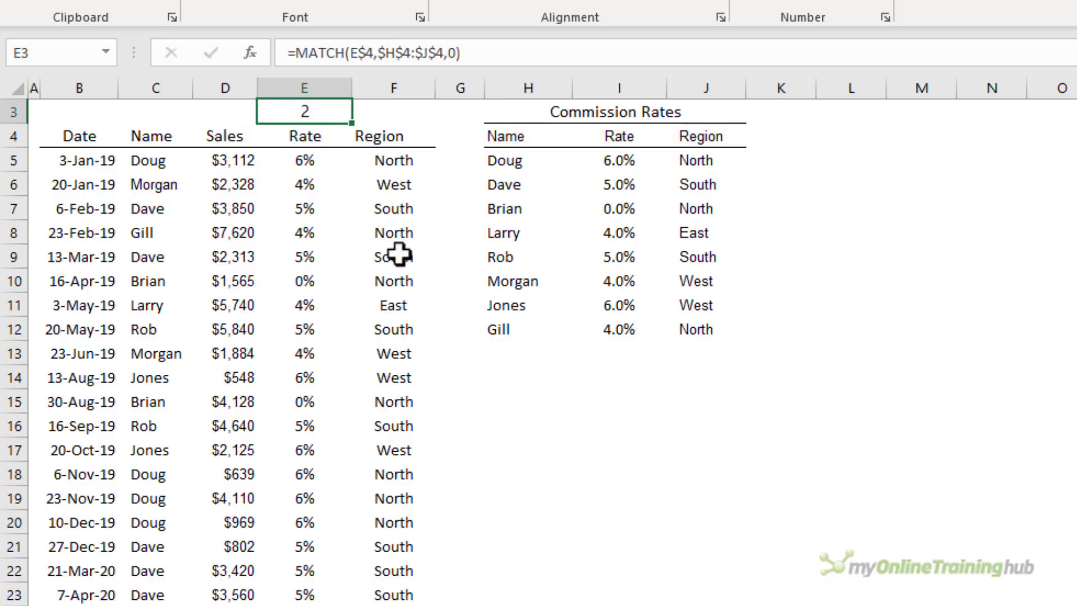
{"action": "left_click_drag", "start_coordinate": [505, 135], "coordinate": [618, 135]}
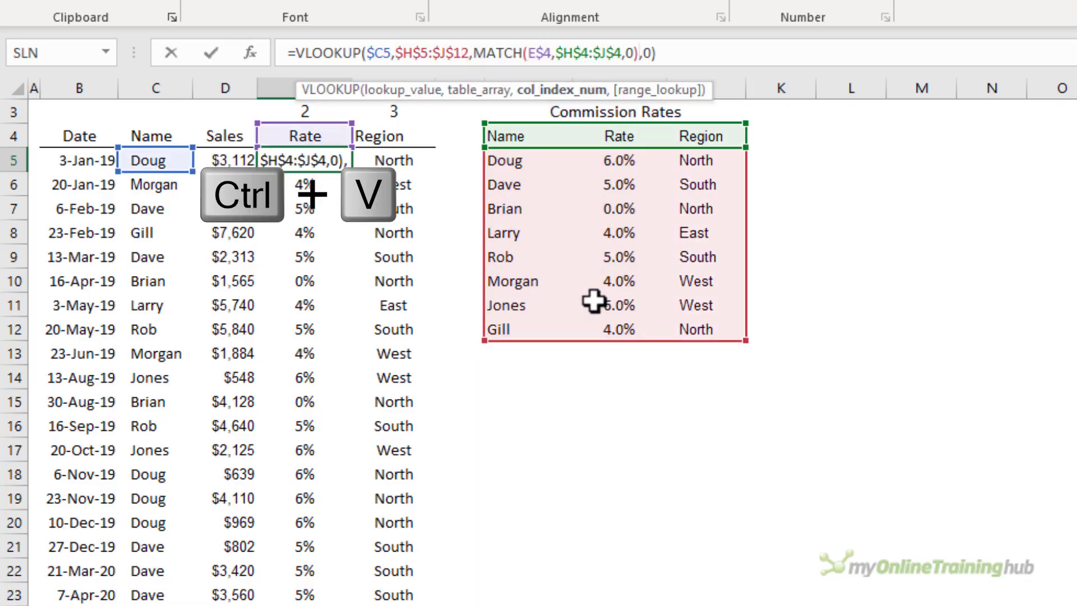
- Replace COLUMNS($H:I) with MATCH(E$4,$H$4:$J$4,0) and fill down to row 33
{"action": "key", "text": "ctrl+v"}
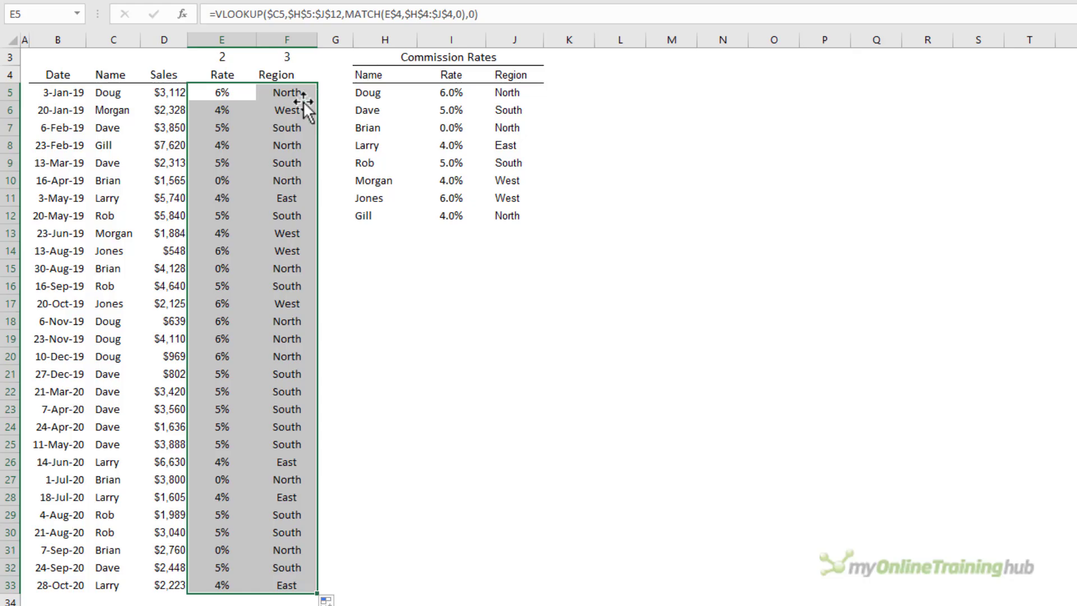
{"action": "left_click", "coordinate": [287, 110]}
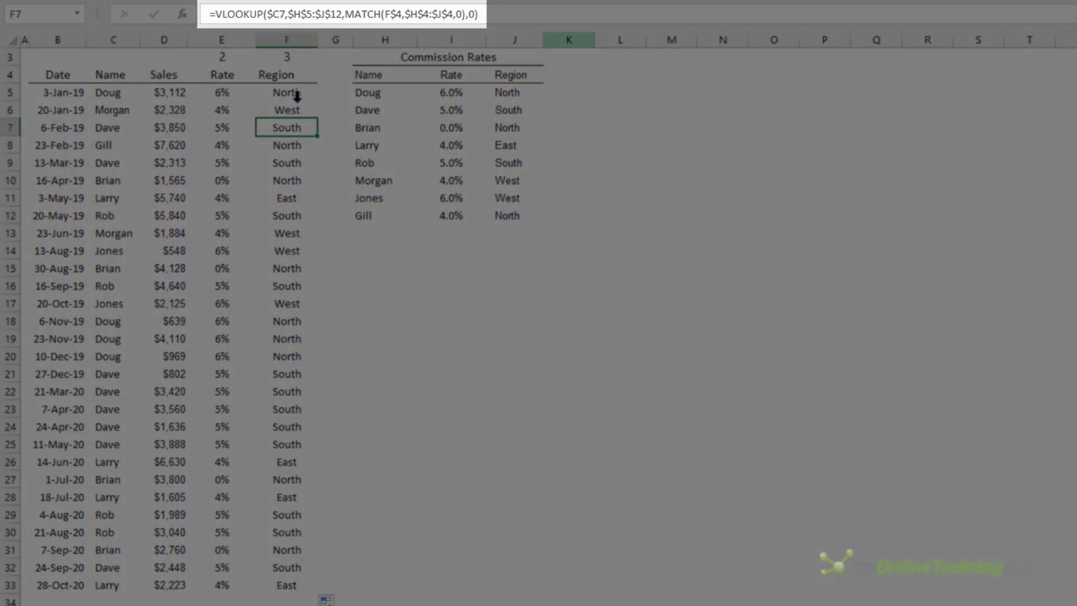
- Check the F7 Region formula, then insert an empty column J inside Commission Rates
{"action": "left_click", "coordinate": [221, 92]}
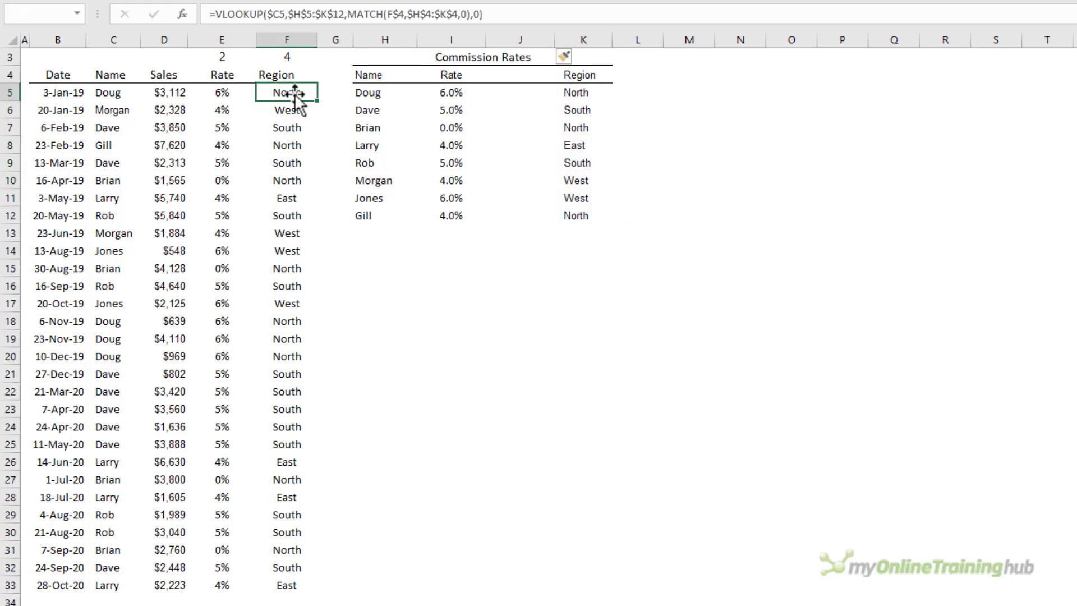
{"action": "left_click", "coordinate": [516, 40]}
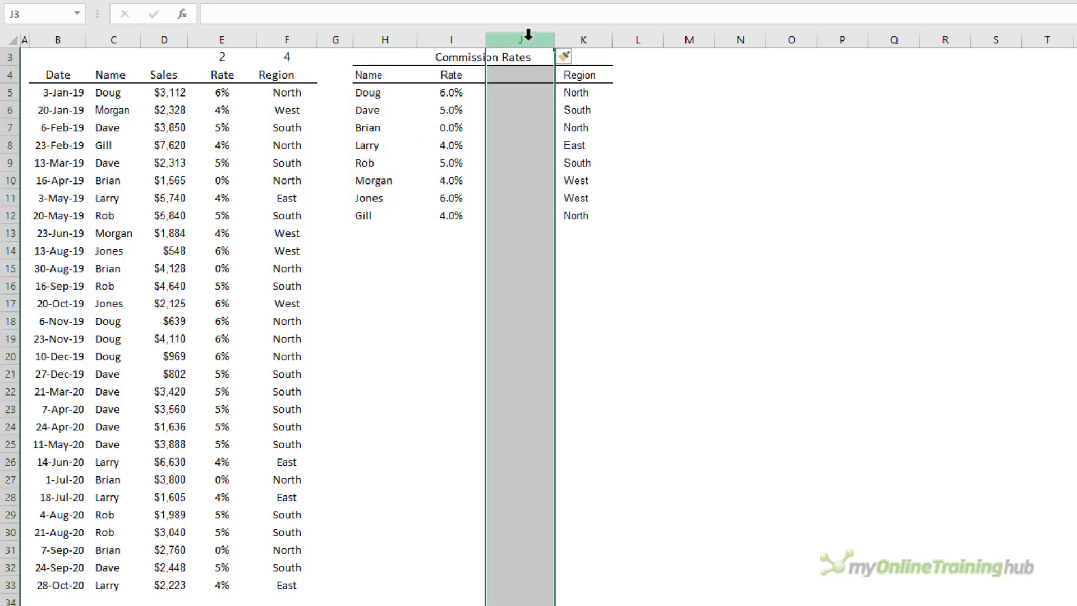
{"action": "left_click", "coordinate": [637, 40]}
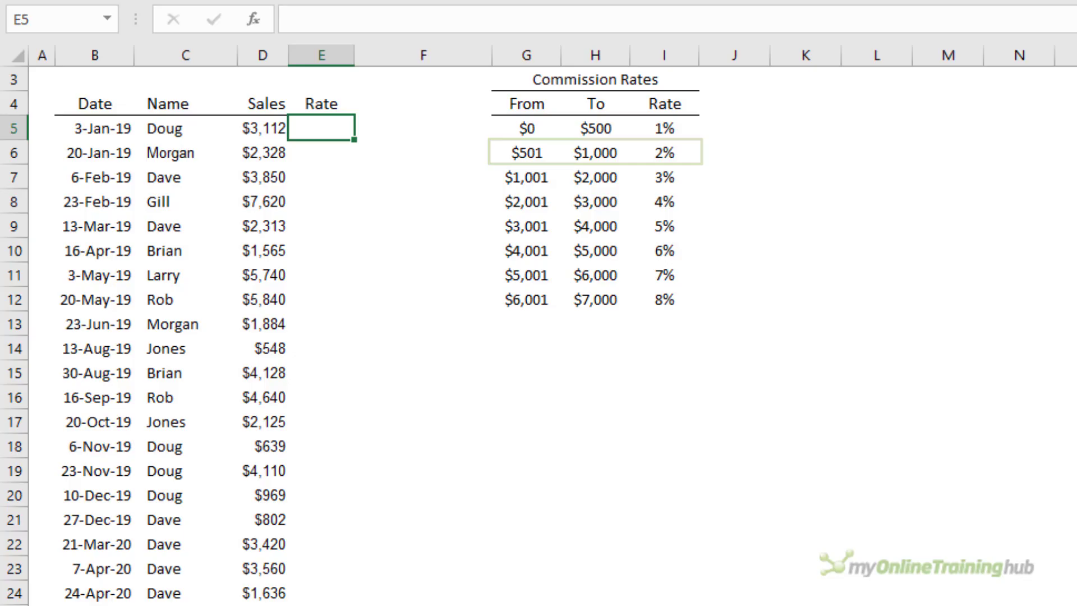
- Enter =VLOOKUP(D5,$G$5:$I$12,3,1) in E5 for an approximate-match tiered rate
{"action": "type", "text": "=VLOOKUP("}
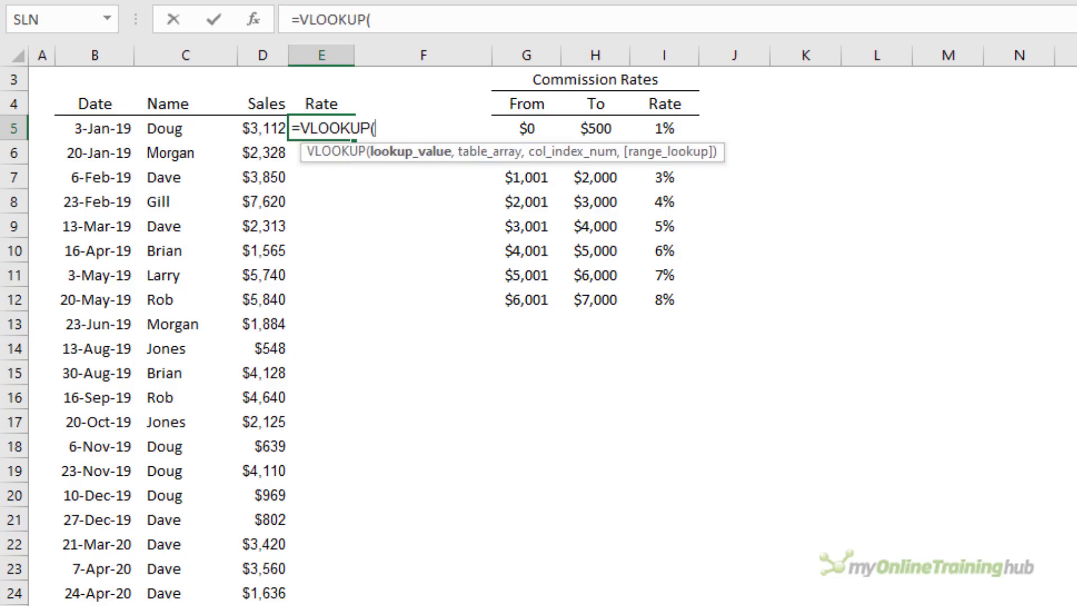
{"action": "left_click", "coordinate": [261, 128]}
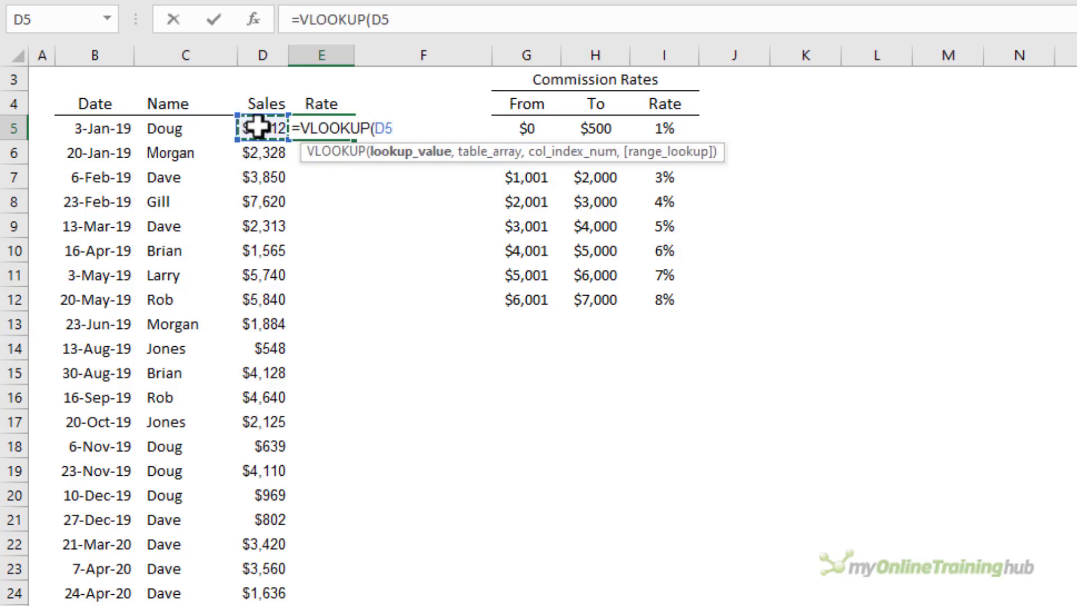
{"action": "left_click_drag", "start_coordinate": [525, 128], "coordinate": [664, 284]}
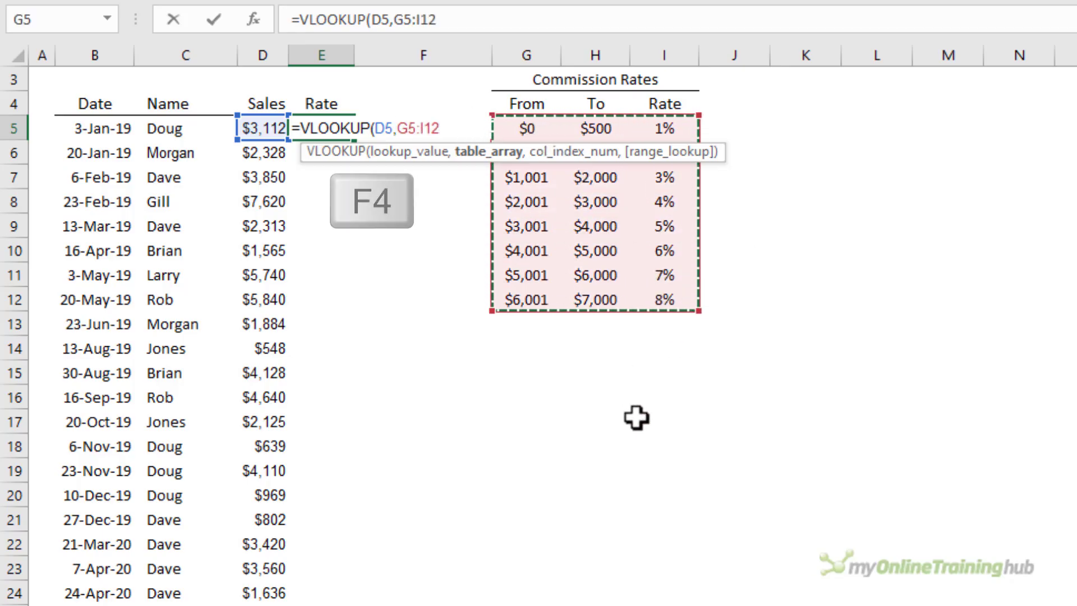
{"action": "key", "text": "f4"}
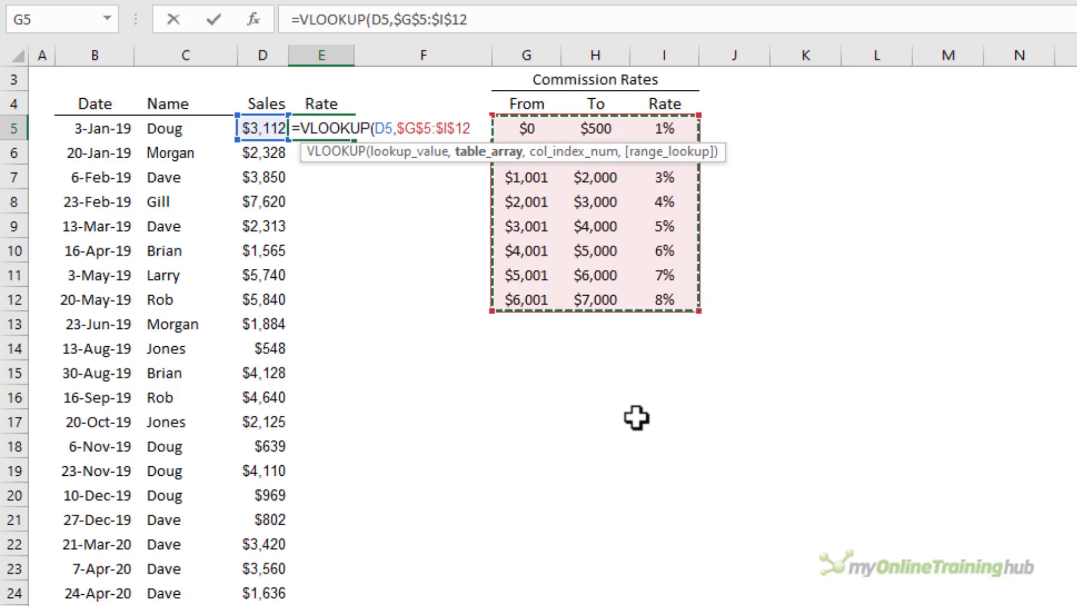
{"action": "type", "text": ","}
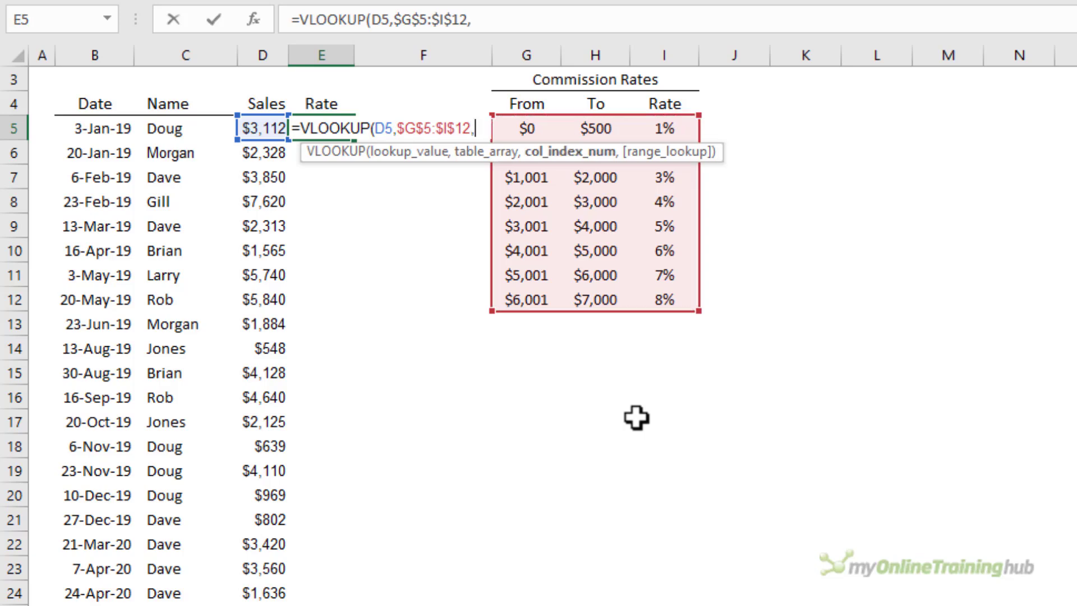
{"action": "type", "text": "3,"}
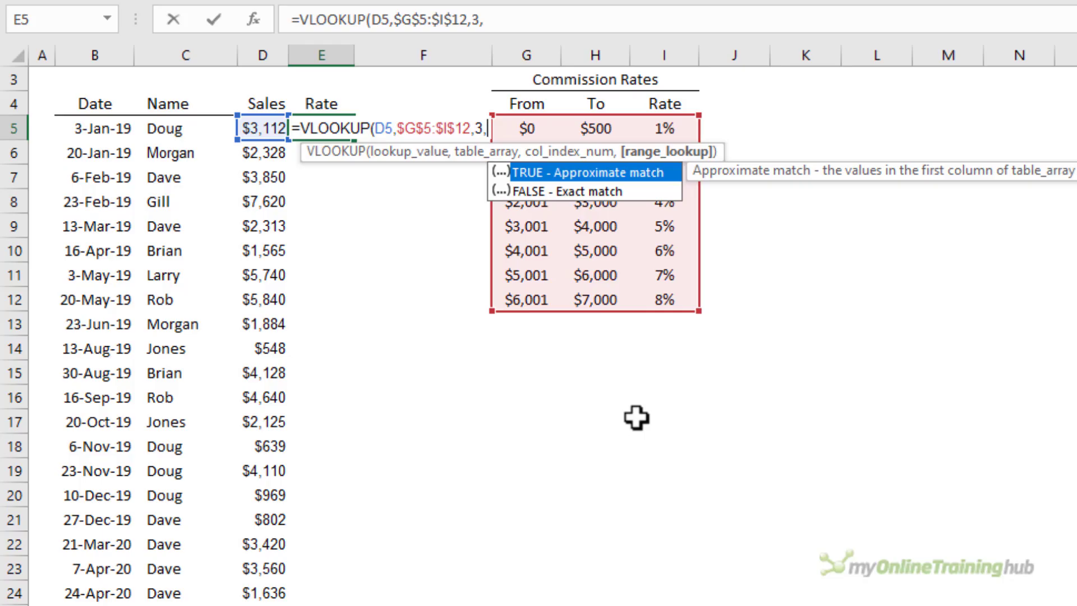
{"action": "type", "text": "1"}
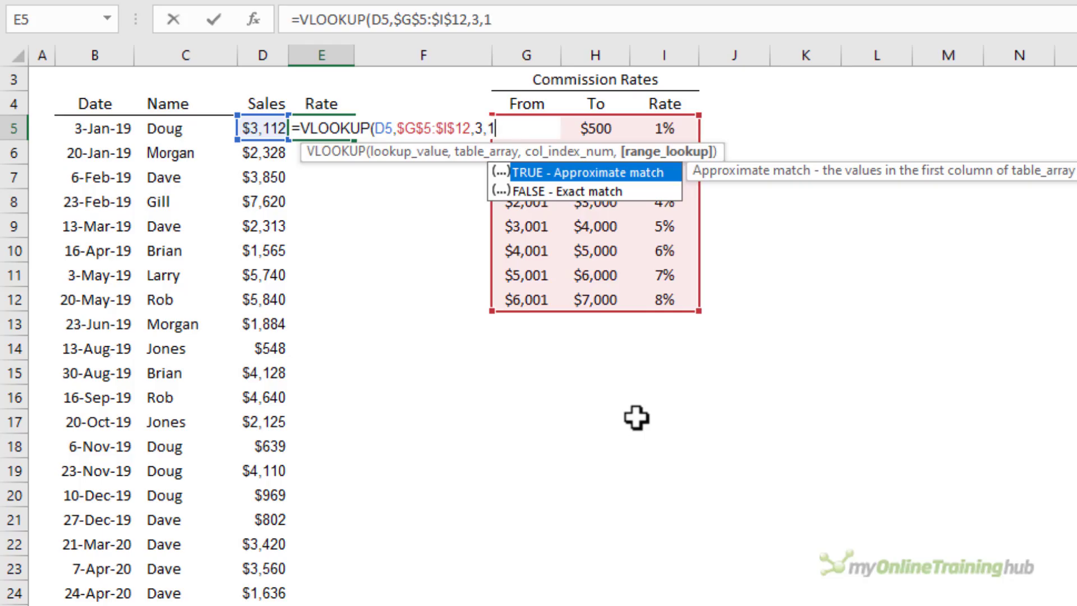
{"action": "type", "text": ")"}
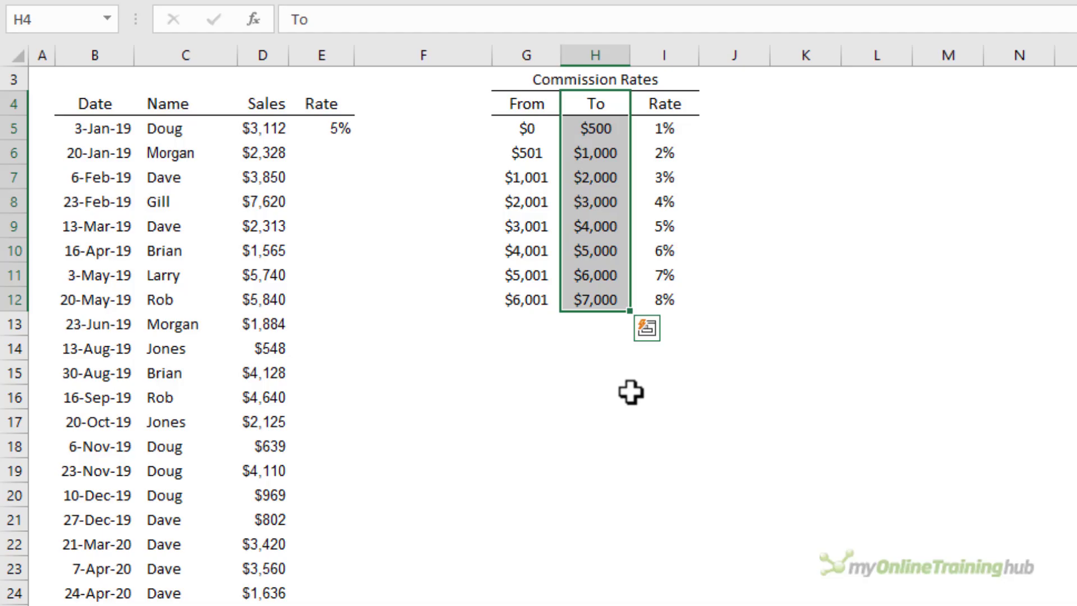
- Clear the To column H4:H12 and confirm E5's rate formula still returns tiered rates
{"action": "key", "text": "Delete"}
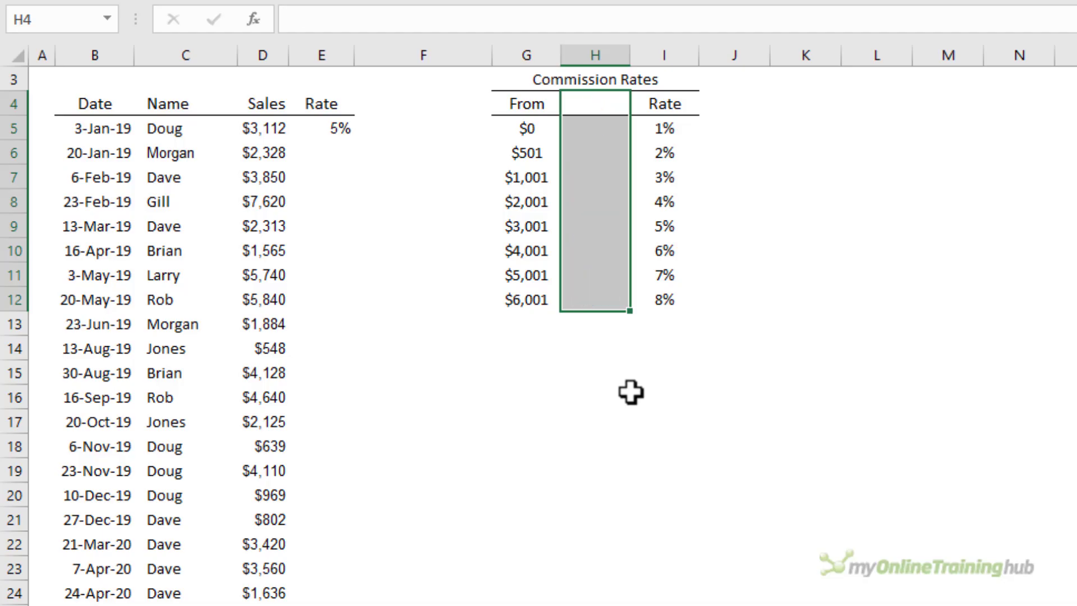
{"action": "mouse_move", "coordinate": [350, 128]}
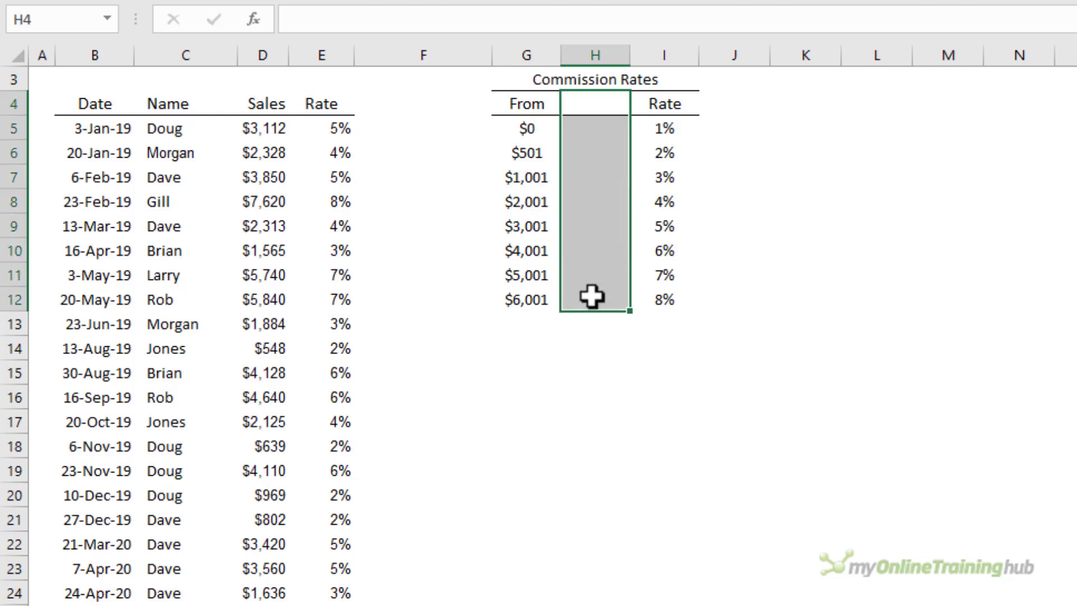
{"action": "left_click", "coordinate": [319, 128]}
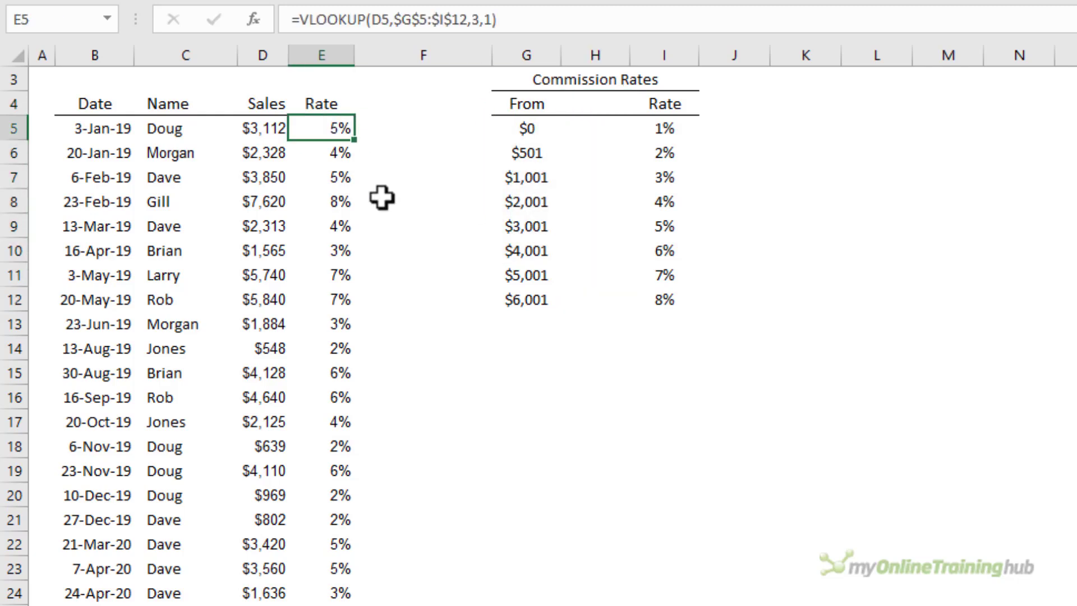
{"action": "mouse_move", "coordinate": [626, 479]}
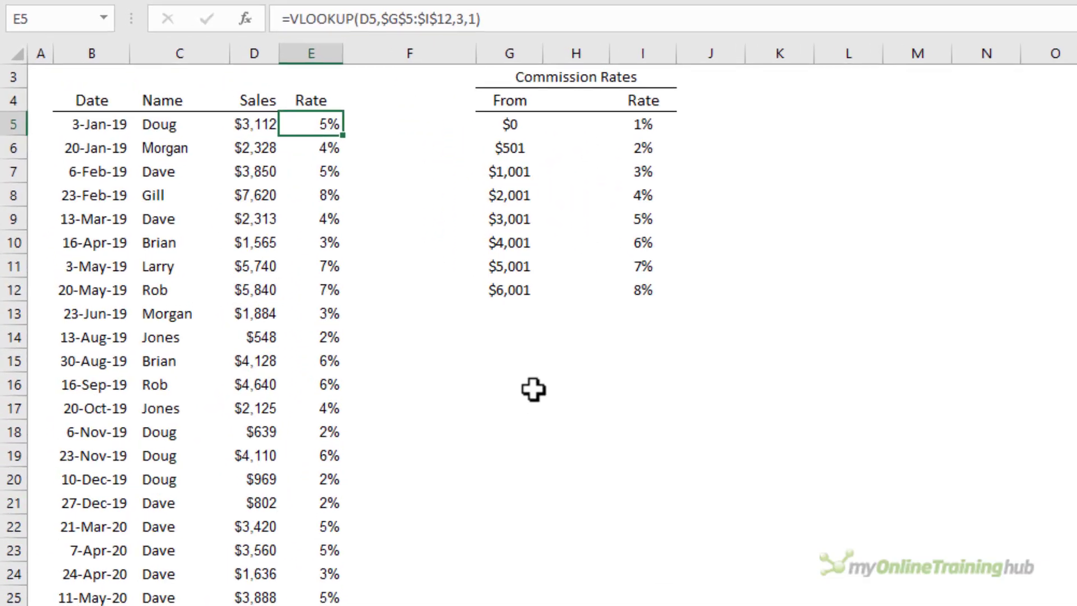
- Store the $3,112 sales value in D5 as text so E5 shows #N/A, then move to empty F4
{"action": "left_click", "coordinate": [253, 124]}
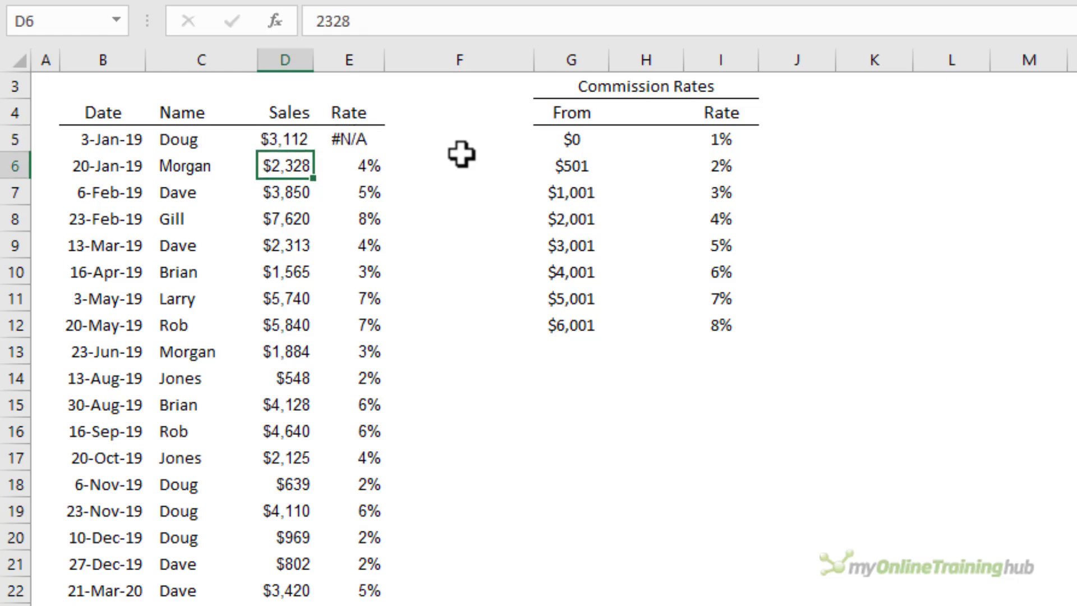
{"action": "left_click", "coordinate": [284, 139]}
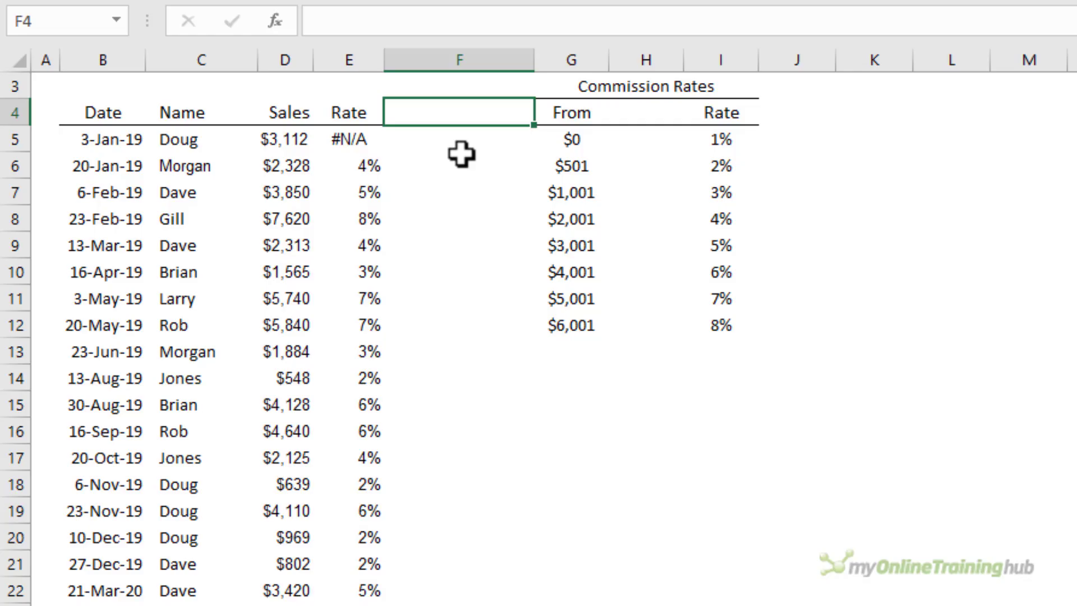
- Enter helper 1 in F4 and Paste Special Multiply it onto D5 so E5 returns 5% again
{"action": "type", "text": "1"}
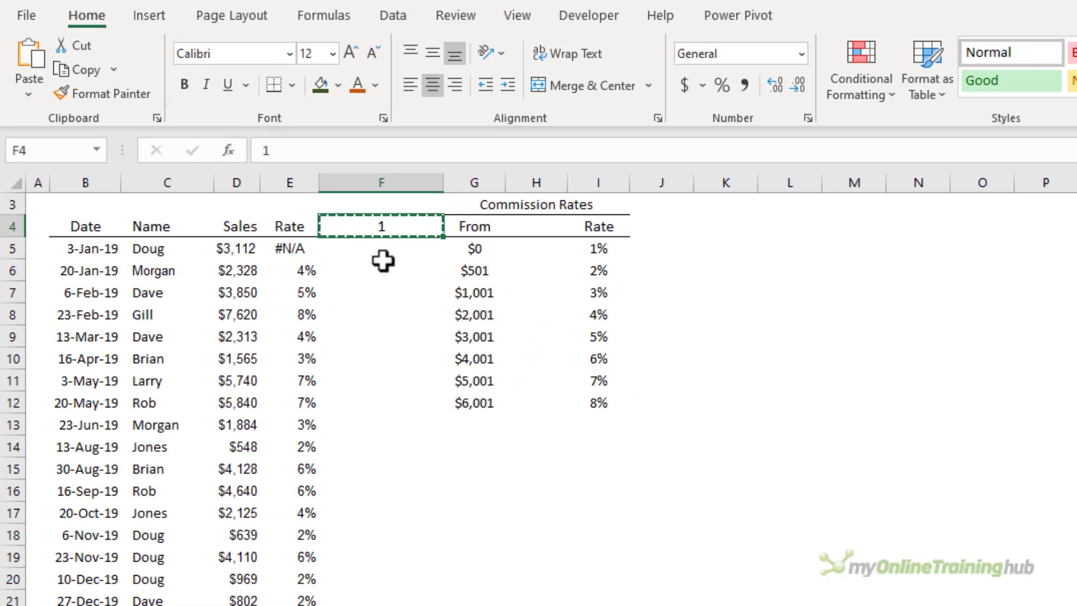
{"action": "left_click", "coordinate": [237, 248]}
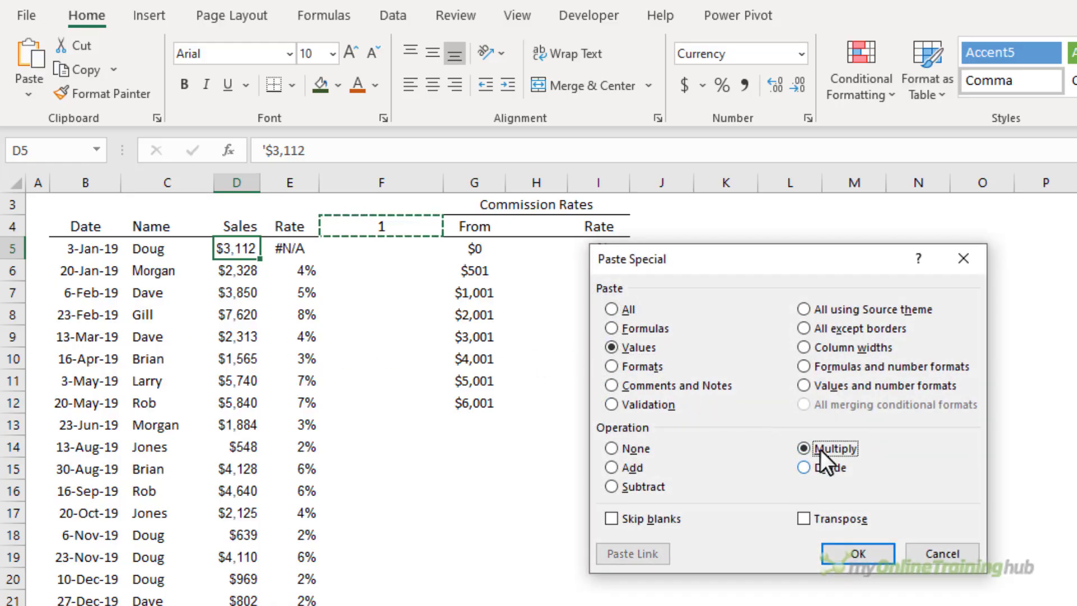
{"action": "left_click", "coordinate": [857, 553]}
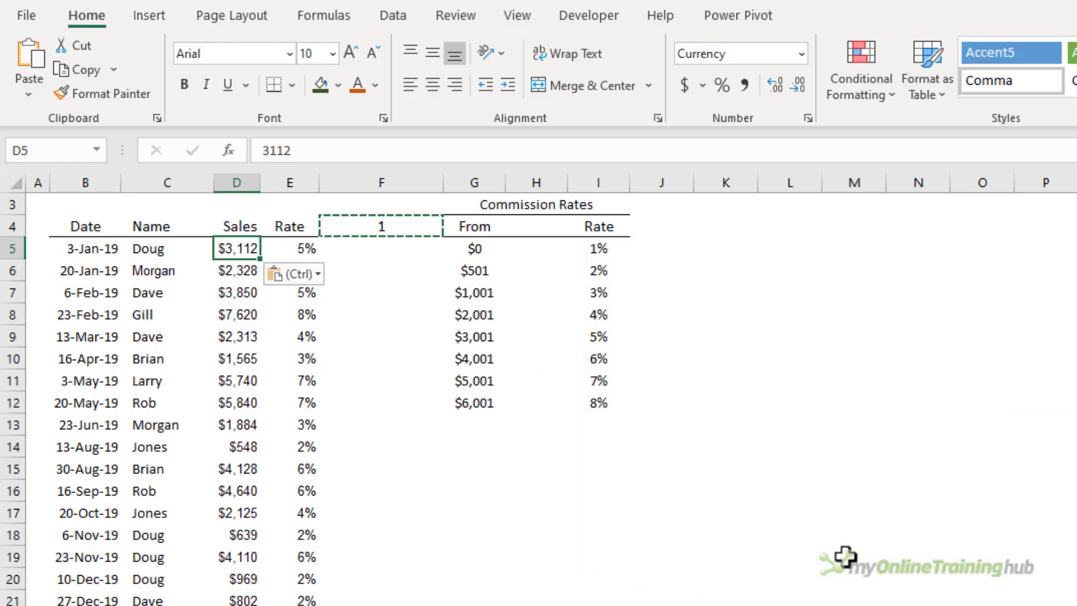
{"action": "mouse_move", "coordinate": [335, 386]}
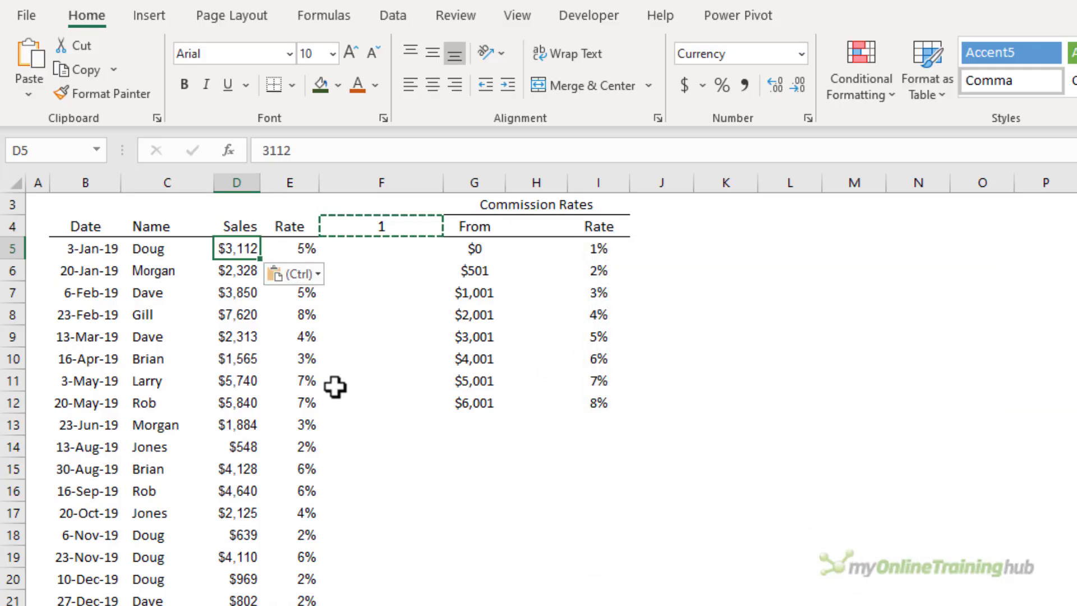
{"action": "left_click", "coordinate": [290, 248]}
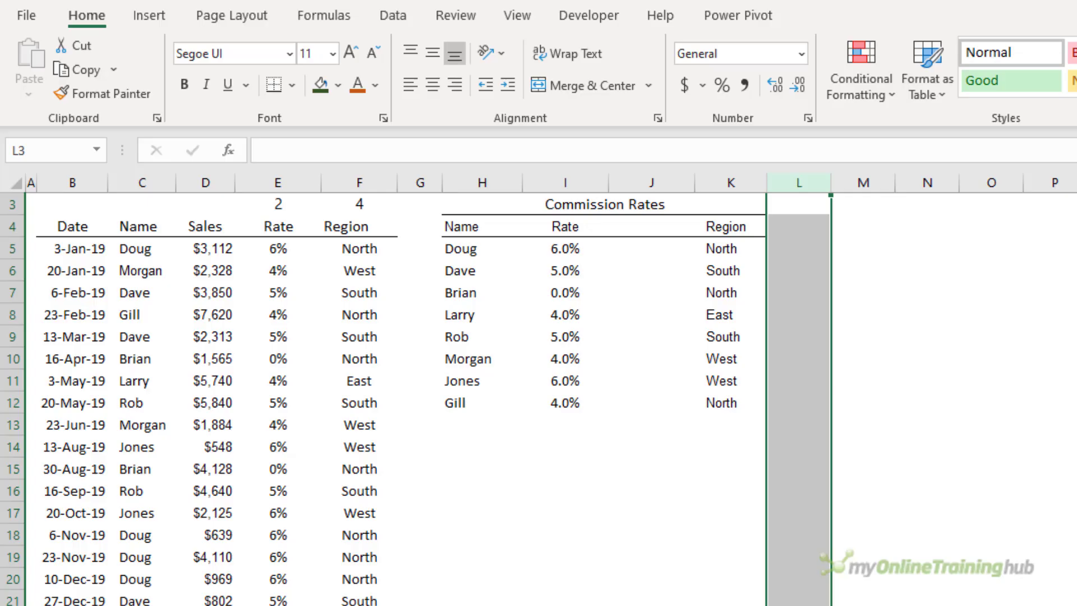
- Switch to the worksheet with the name-based Commission Rates table and Region column
{"action": "left_click", "coordinate": [141, 249]}
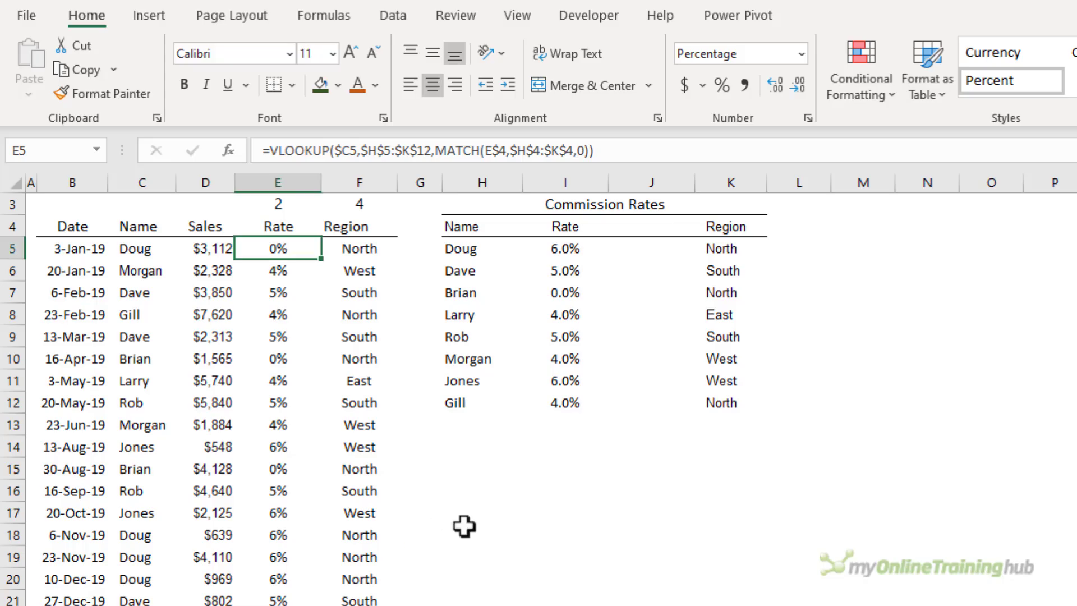
- Select the first salesperson name in the Commission Rates list after E5 returns 0% for Doug
{"action": "left_click", "coordinate": [543, 291]}
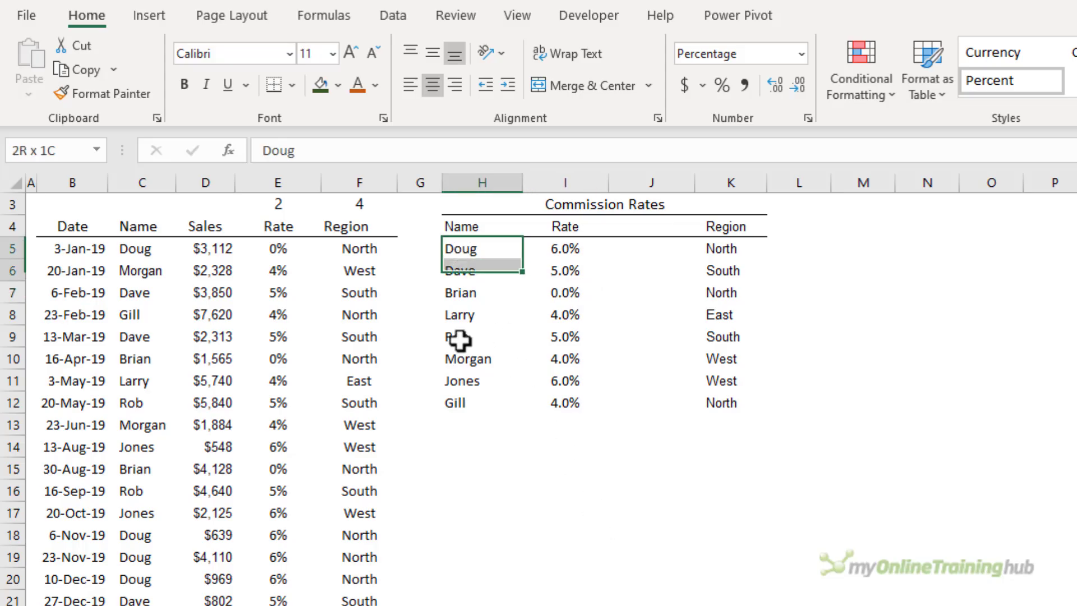
{"action": "left_click_drag", "start_coordinate": [460, 255], "coordinate": [460, 403]}
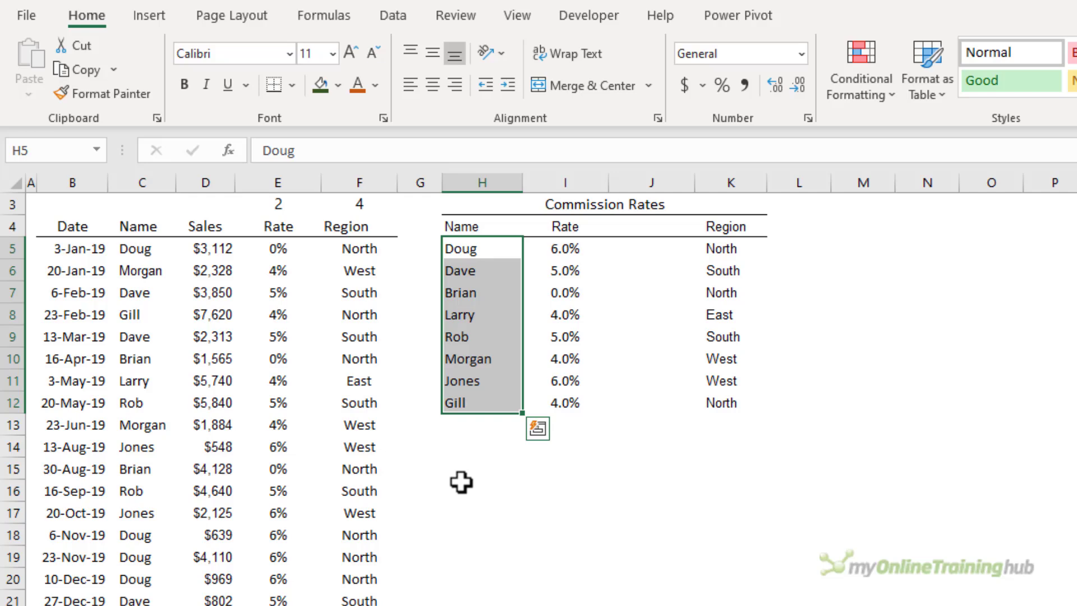
{"action": "left_click", "coordinate": [481, 314]}
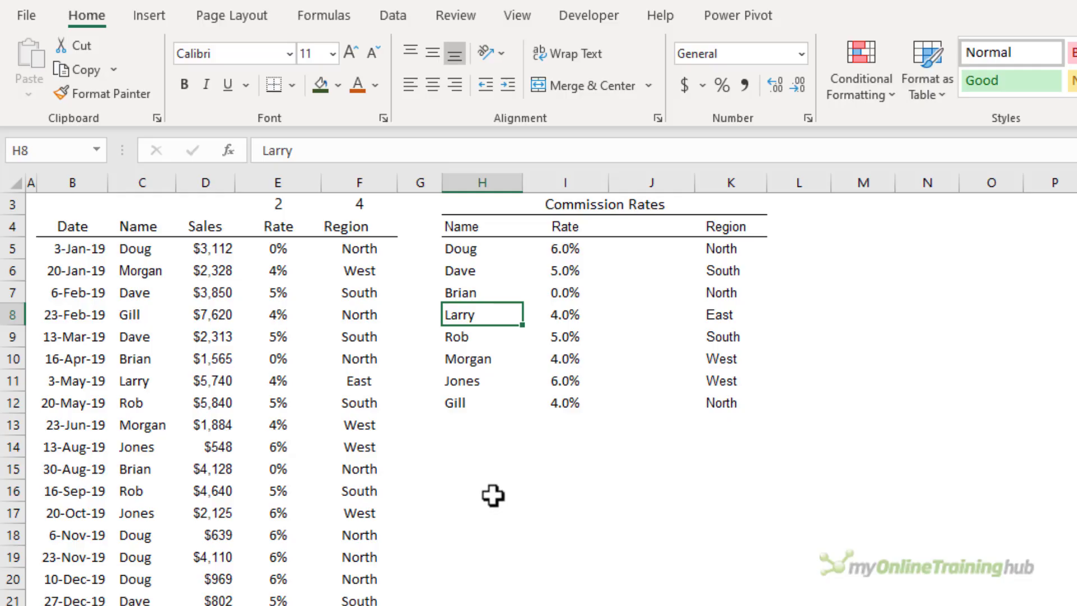
{"action": "left_click_drag", "start_coordinate": [481, 314], "coordinate": [481, 403]}
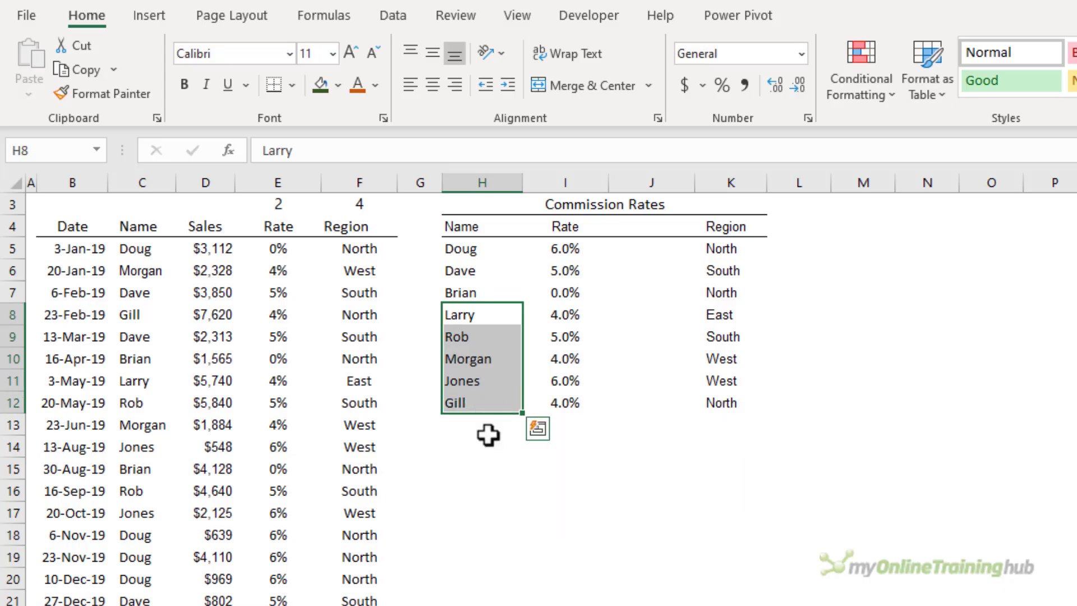
{"action": "mouse_move", "coordinate": [490, 499]}
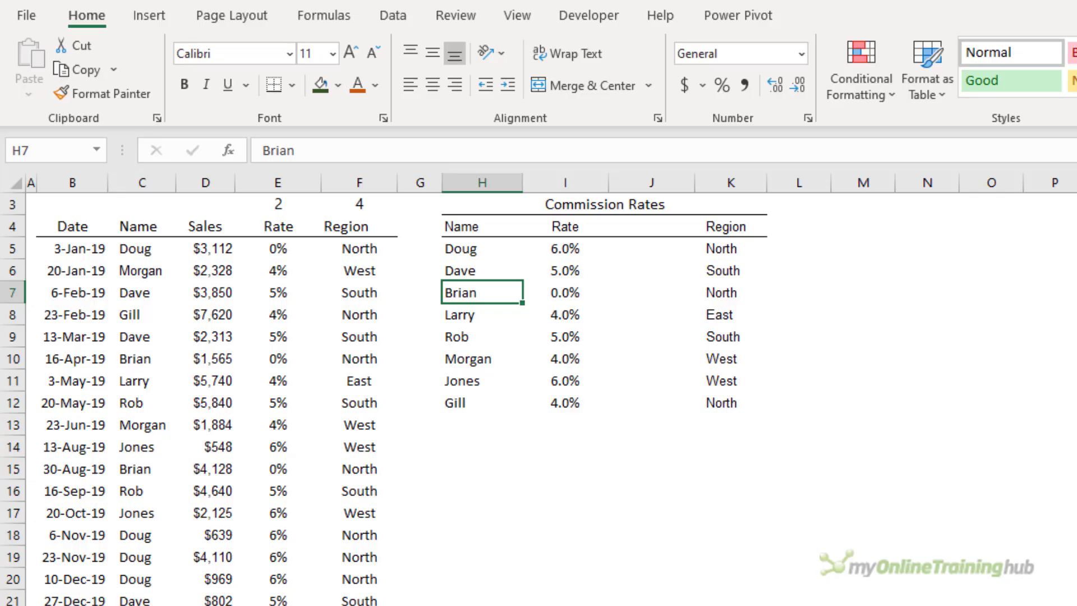
{"action": "left_click", "coordinate": [565, 292]}
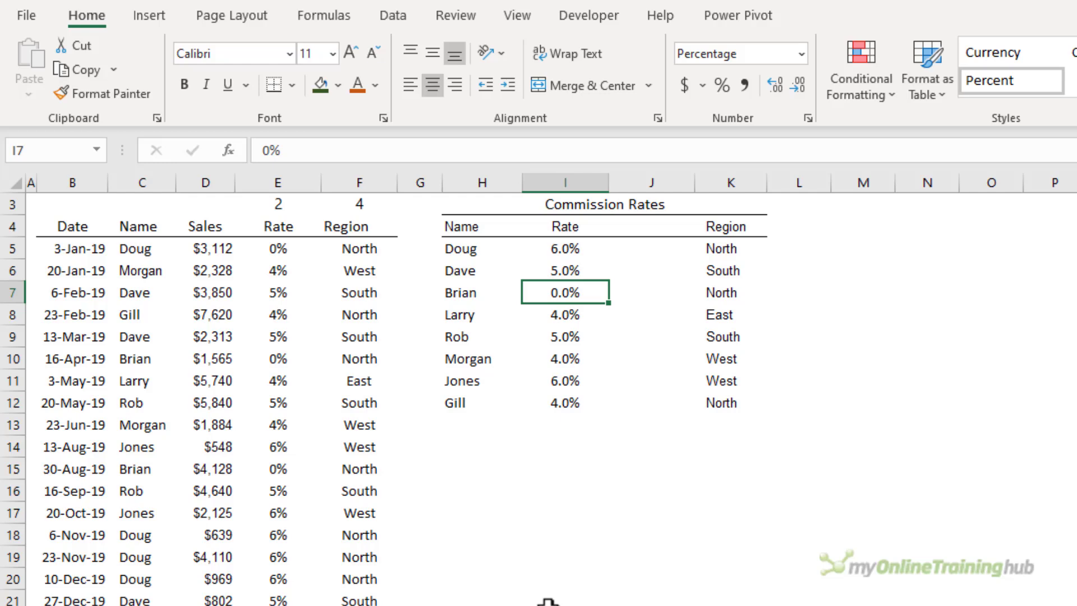
{"action": "mouse_move", "coordinate": [496, 389]}
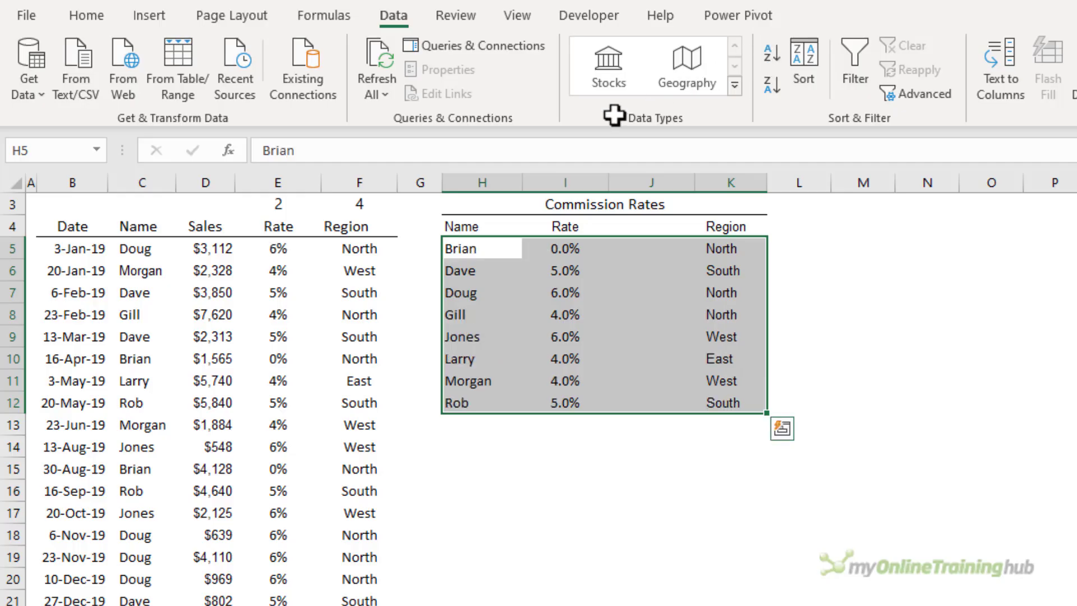
- Check E5 now returns 6% for Doug and highlight the sorted names Brian to Morgan
{"action": "left_click", "coordinate": [277, 248]}
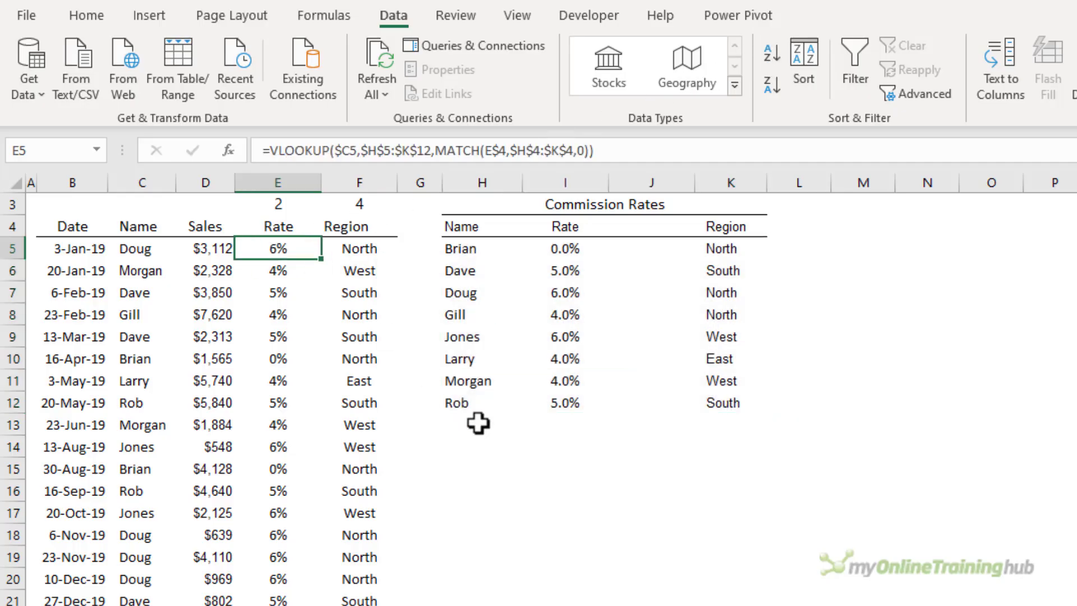
{"action": "left_click_drag", "start_coordinate": [460, 248], "coordinate": [460, 381]}
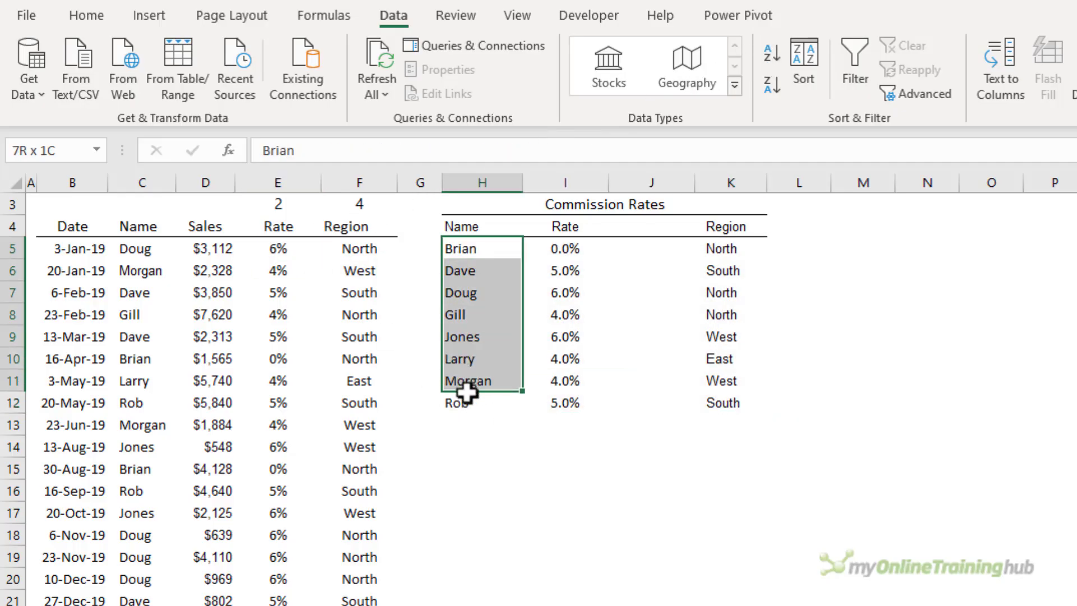